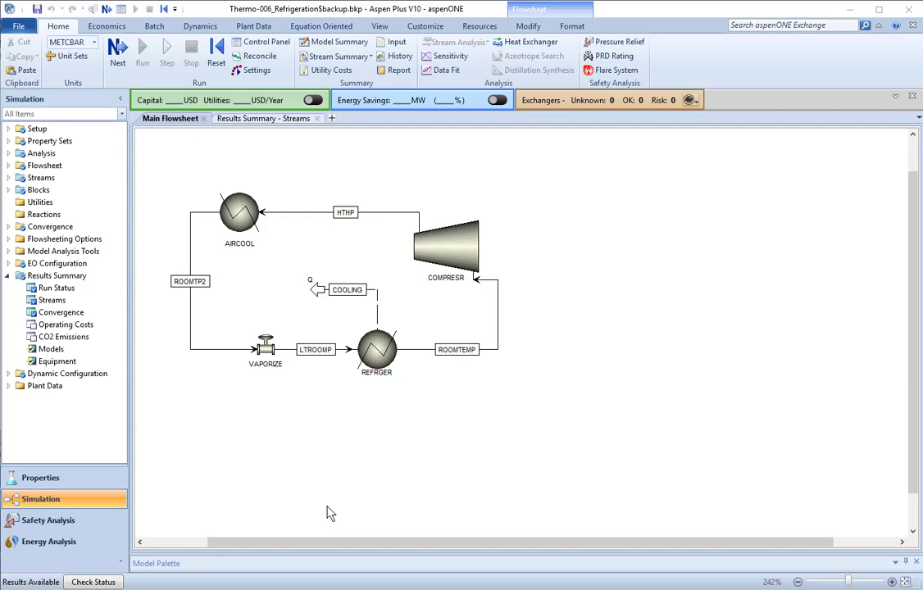
{"action": "mouse_move", "coordinate": [238, 369]}
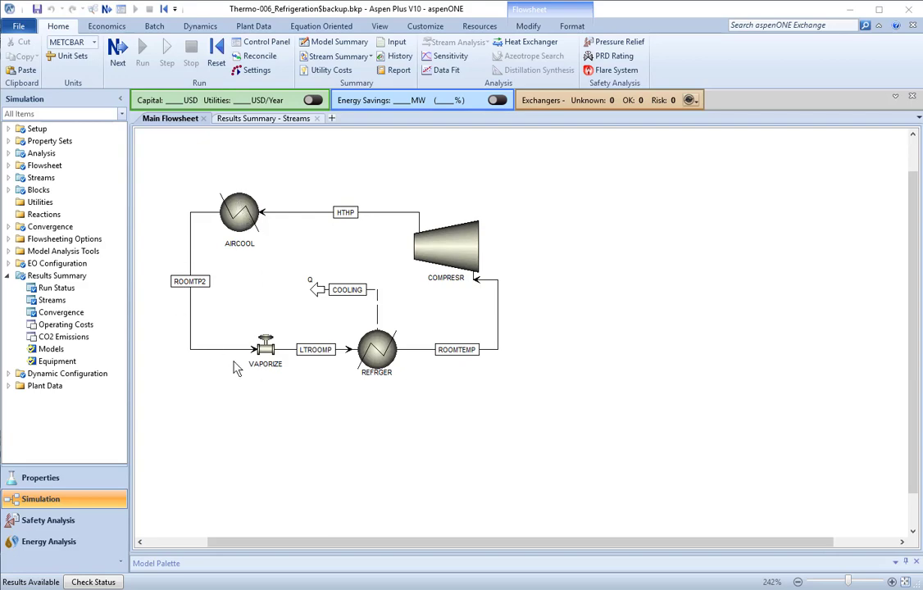
{"action": "mouse_move", "coordinate": [298, 395]}
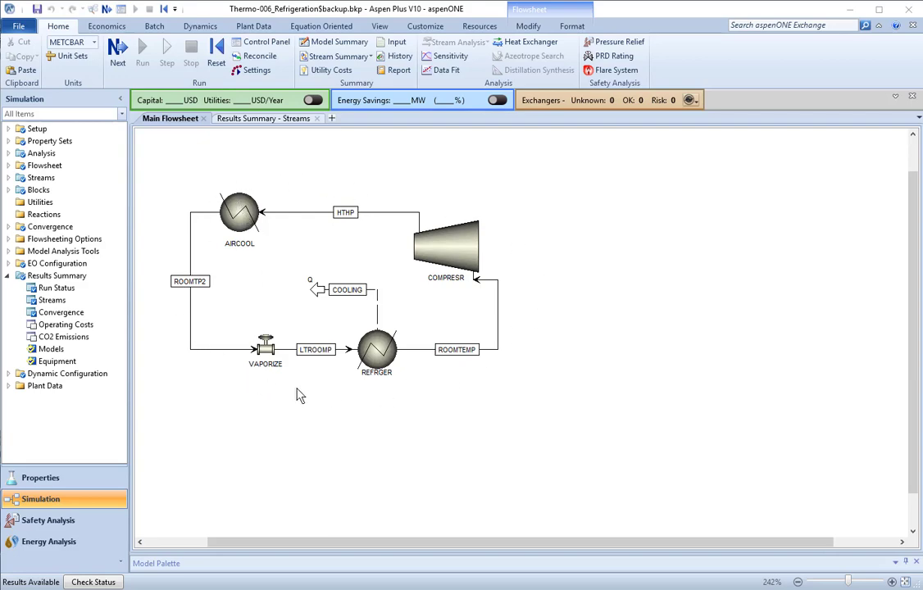
{"action": "mouse_move", "coordinate": [342, 400]}
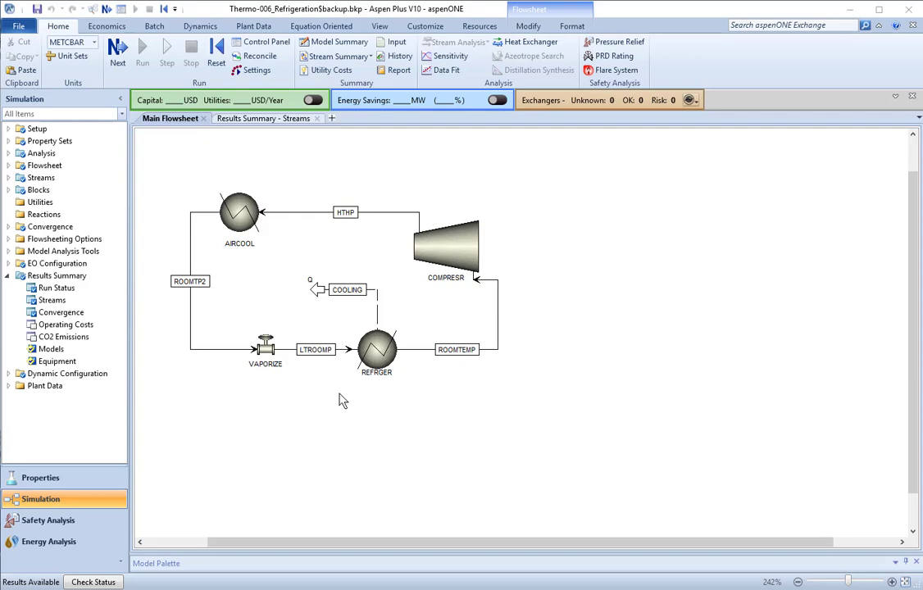
{"action": "mouse_move", "coordinate": [258, 393]}
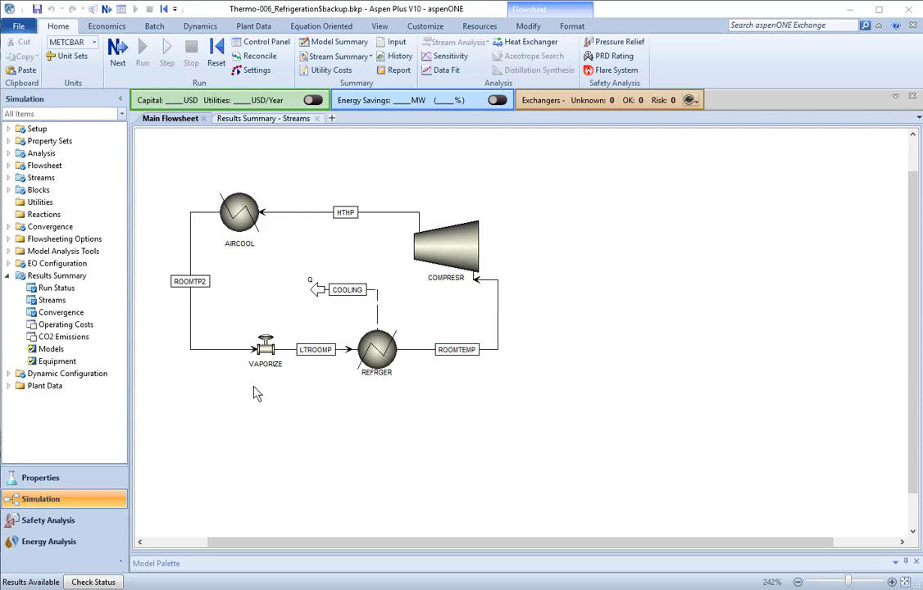
{"action": "mouse_move", "coordinate": [443, 377]}
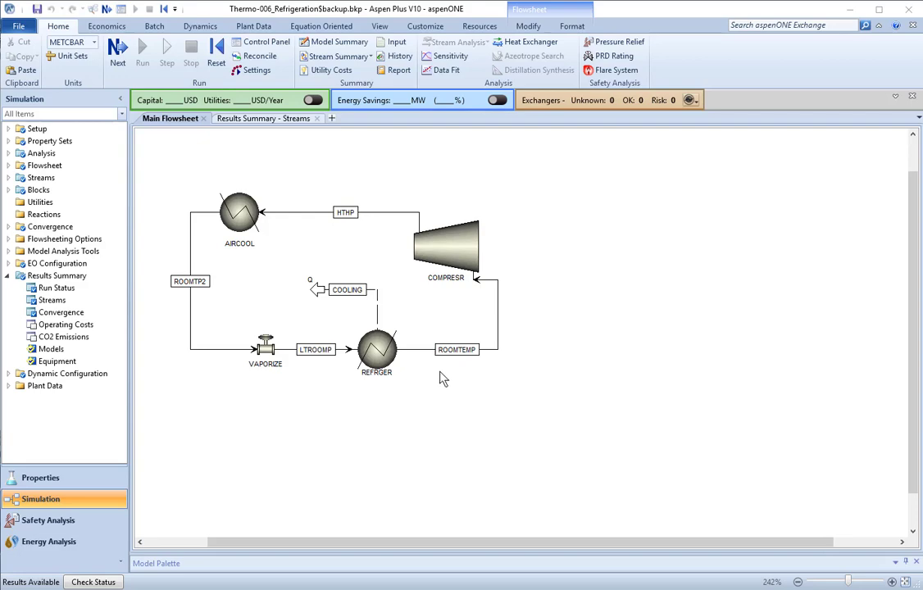
{"action": "mouse_move", "coordinate": [203, 259]}
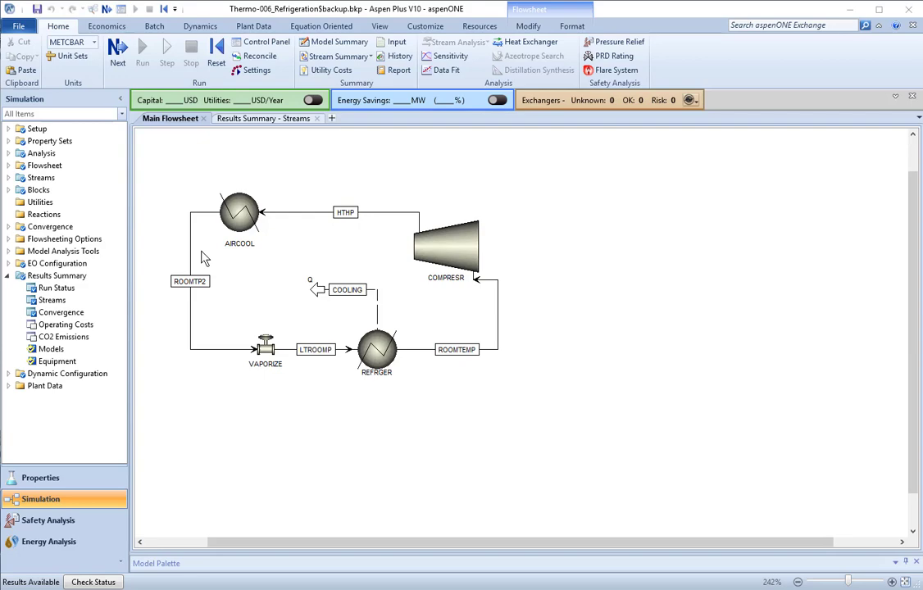
{"action": "mouse_move", "coordinate": [174, 90]}
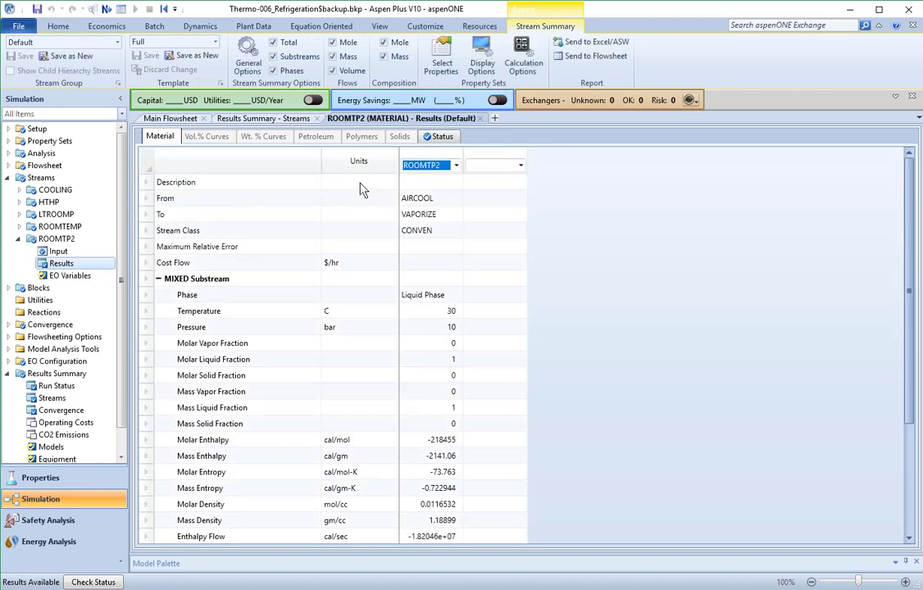
Step: View the COOLING heat-stream result (about -371,304 cal/sec) in Results Summary, then return to the main flowsheet
{"action": "left_click", "coordinate": [59, 26]}
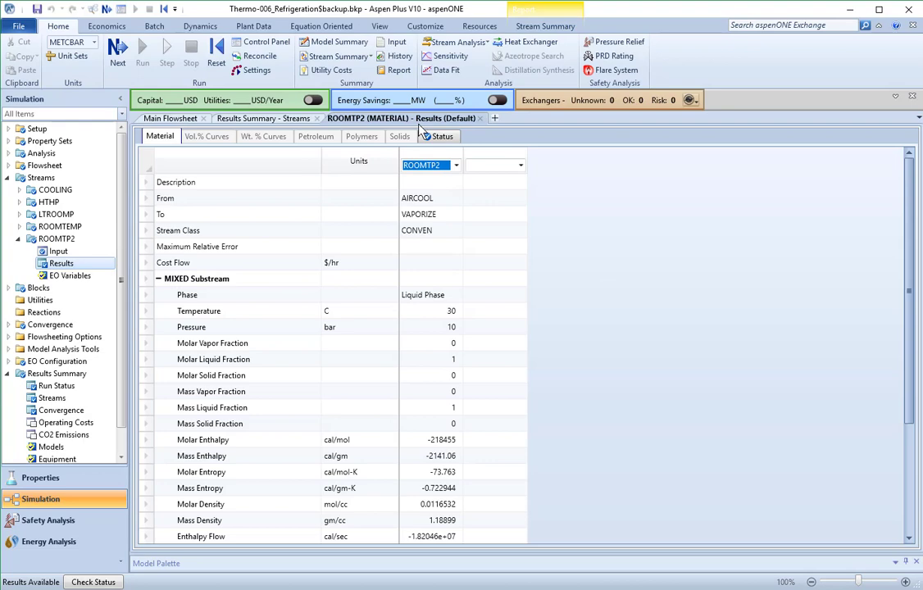
{"action": "left_click", "coordinate": [170, 118]}
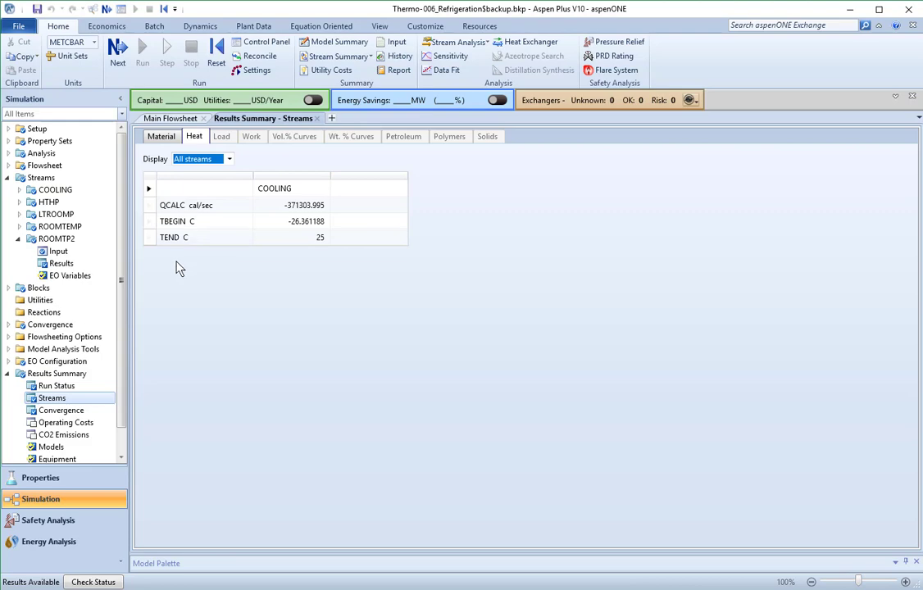
{"action": "left_click", "coordinate": [170, 118]}
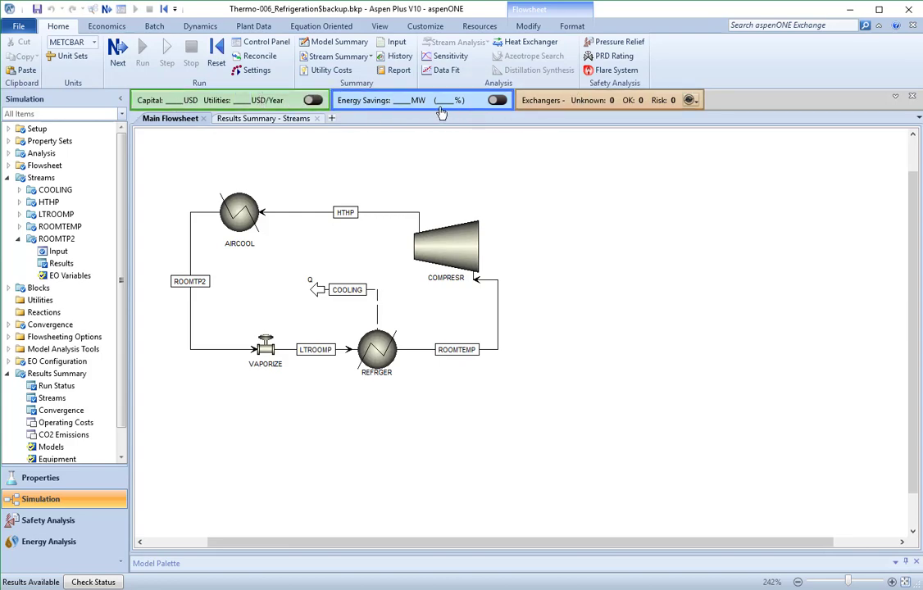
{"action": "mouse_move", "coordinate": [367, 138]}
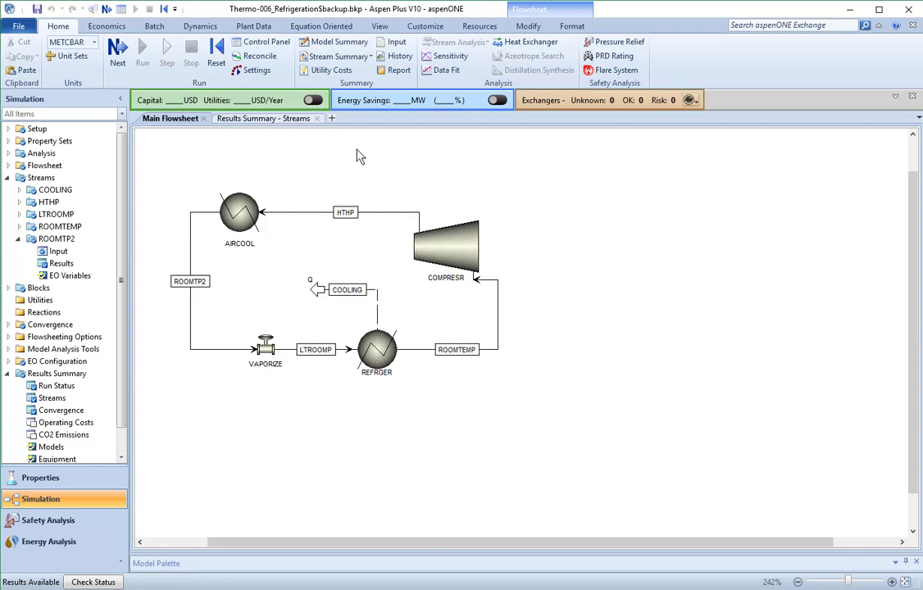
{"action": "mouse_move", "coordinate": [152, 63]}
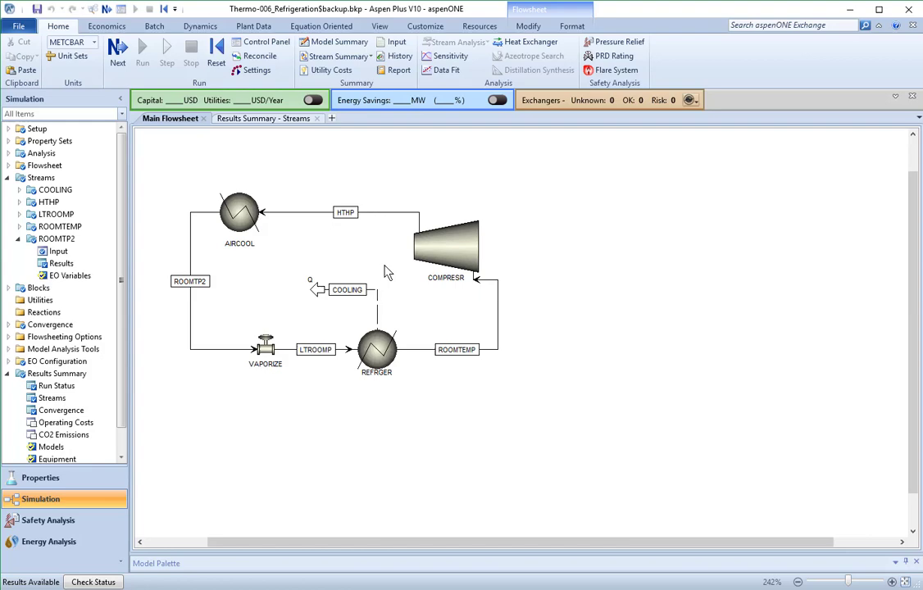
{"action": "mouse_move", "coordinate": [392, 402]}
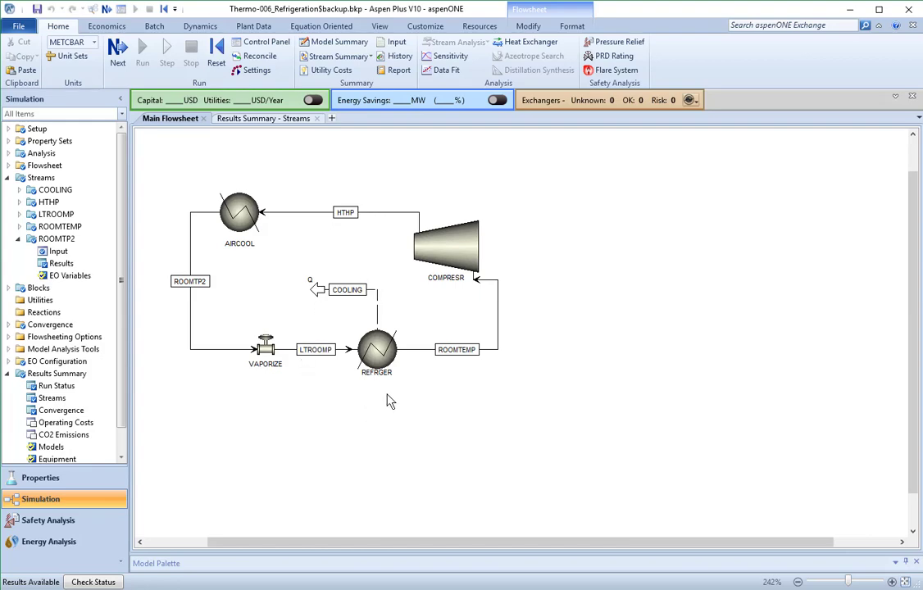
{"action": "mouse_move", "coordinate": [311, 255]}
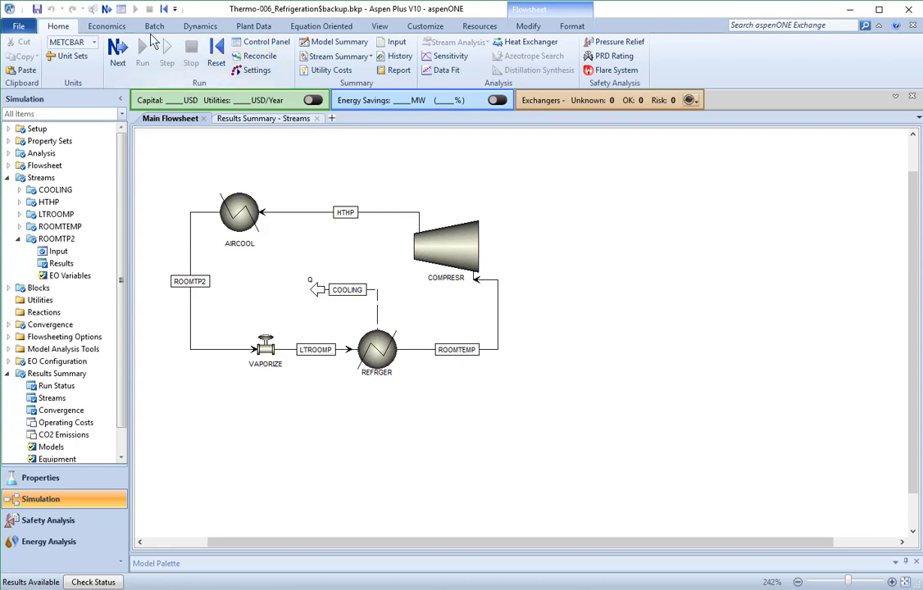
Step: Show the Economics ribbon commands for the refrigeration flowsheet
{"action": "left_click", "coordinate": [107, 26]}
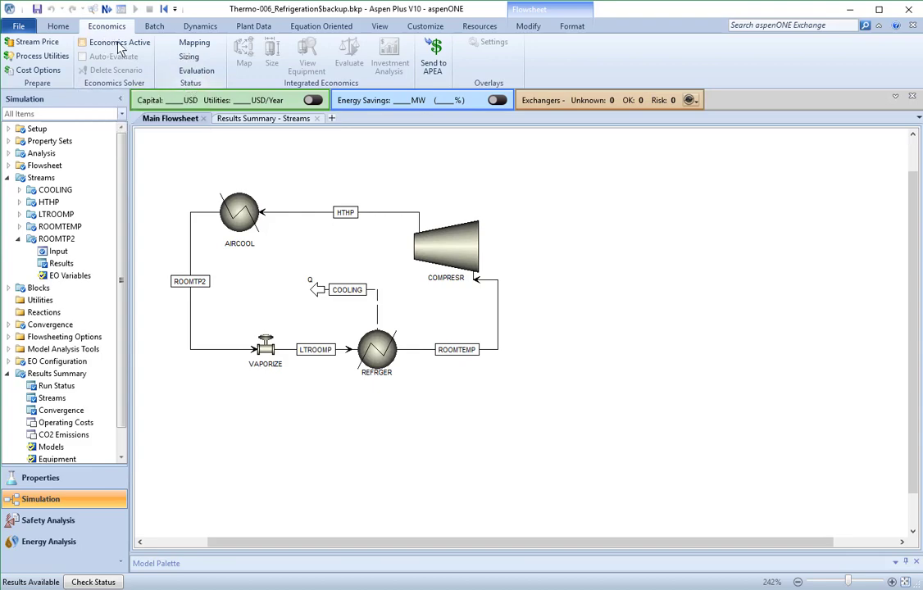
Step: Activate economic evaluation and open Process Utilities, abandoning the New Utility dialog without adding one
{"action": "left_click", "coordinate": [82, 43]}
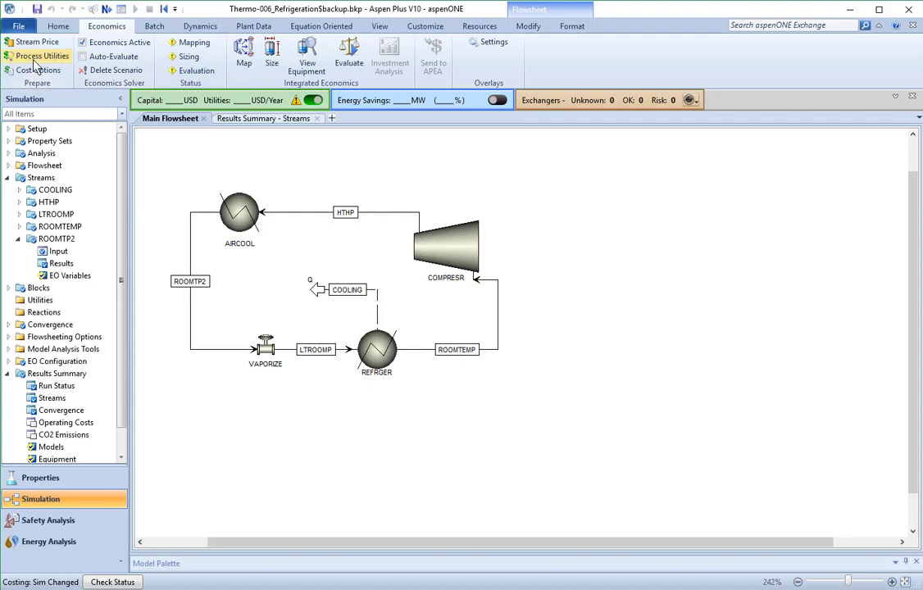
{"action": "mouse_move", "coordinate": [41, 56]}
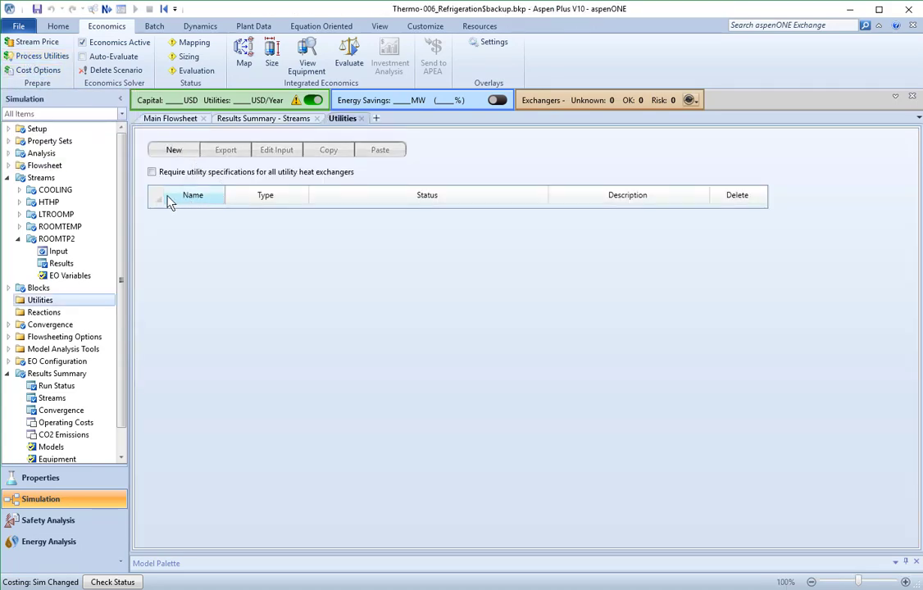
{"action": "left_click", "coordinate": [157, 195]}
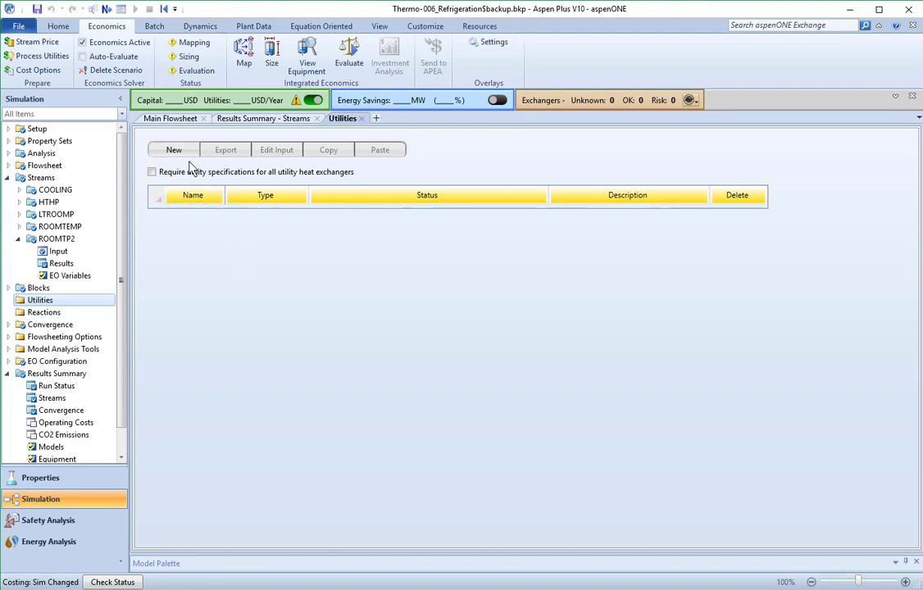
{"action": "left_click", "coordinate": [173, 149]}
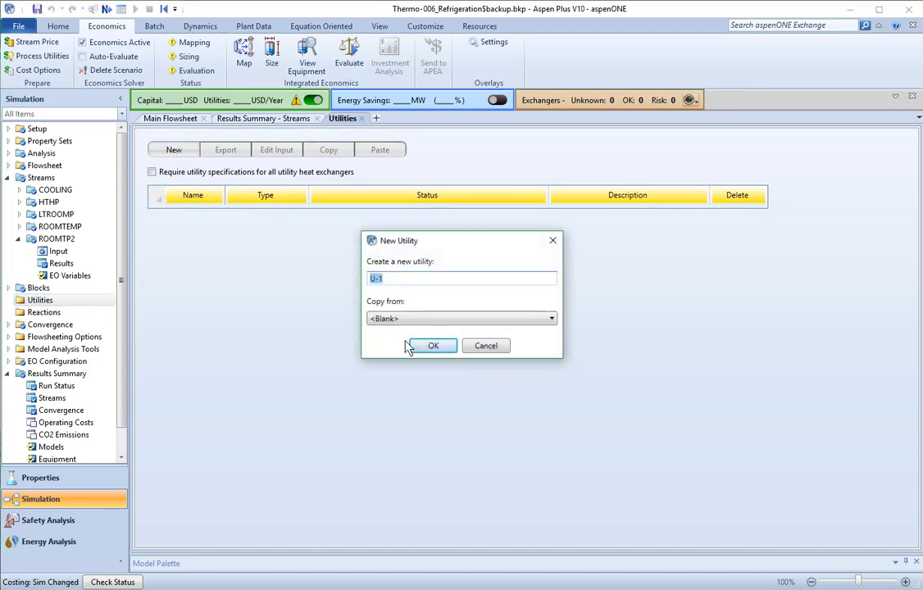
{"action": "left_click", "coordinate": [551, 318]}
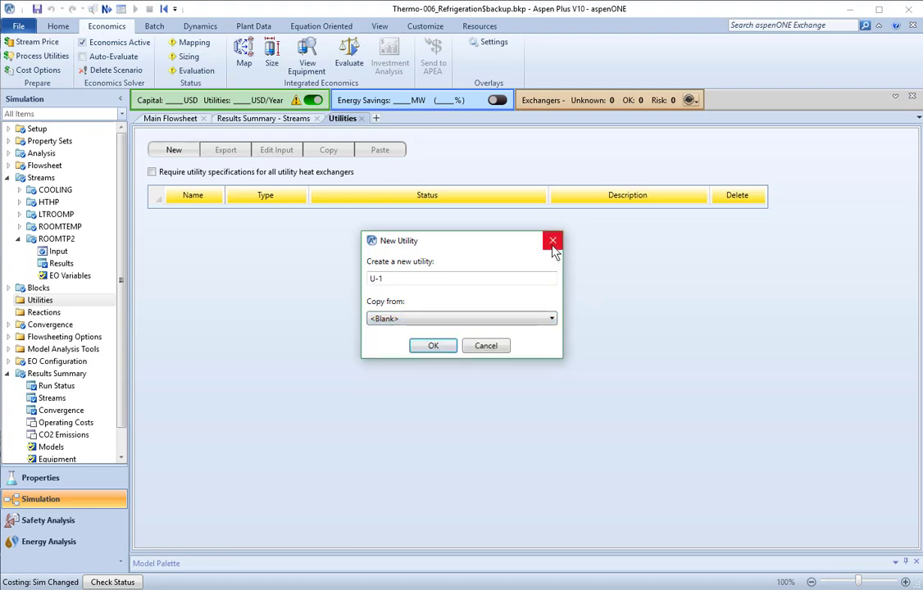
{"action": "left_click", "coordinate": [550, 239]}
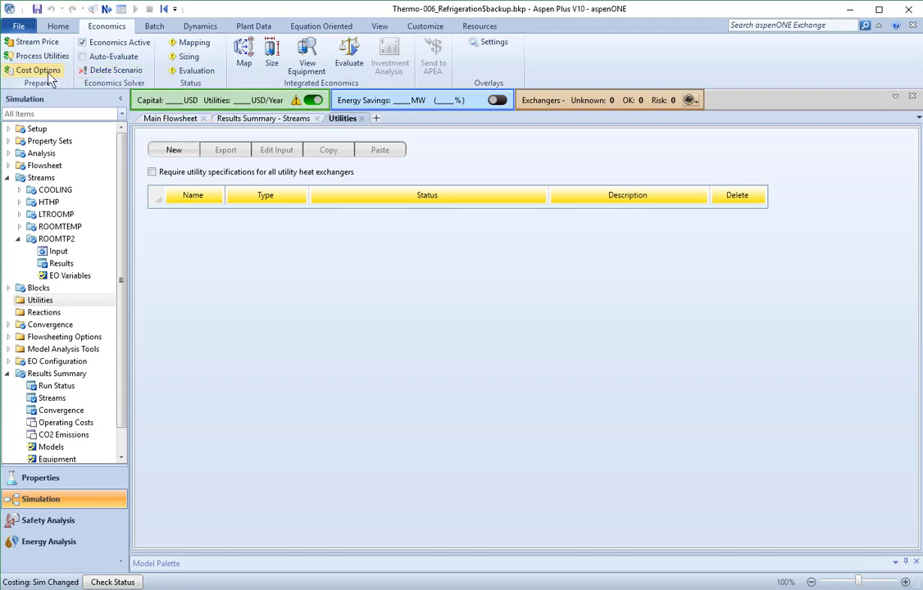
Step: Set Costing Options to 20-year plant operating life and 48-hour startup (US_IP template, Scenario1)
{"action": "left_click", "coordinate": [36, 69]}
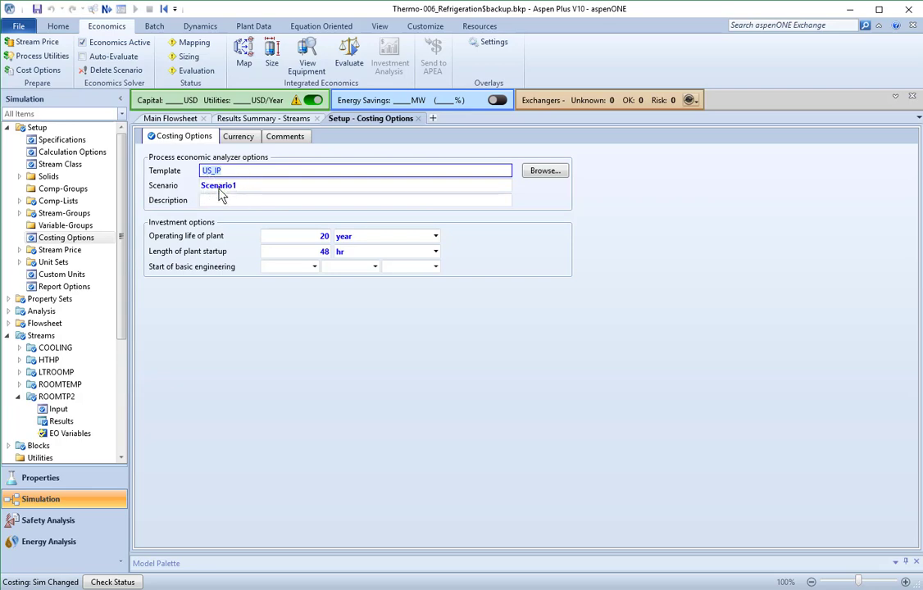
{"action": "mouse_move", "coordinate": [219, 193]}
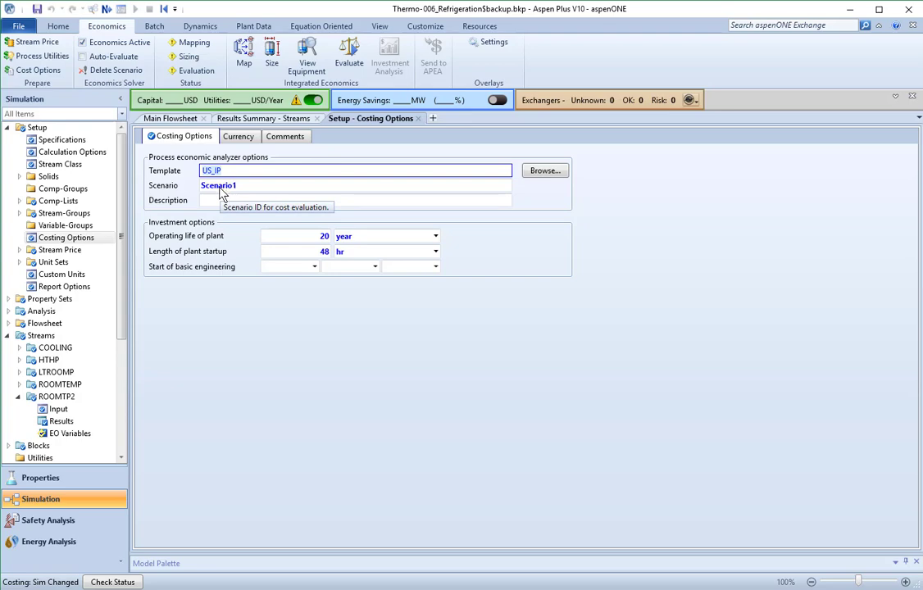
{"action": "mouse_move", "coordinate": [315, 249]}
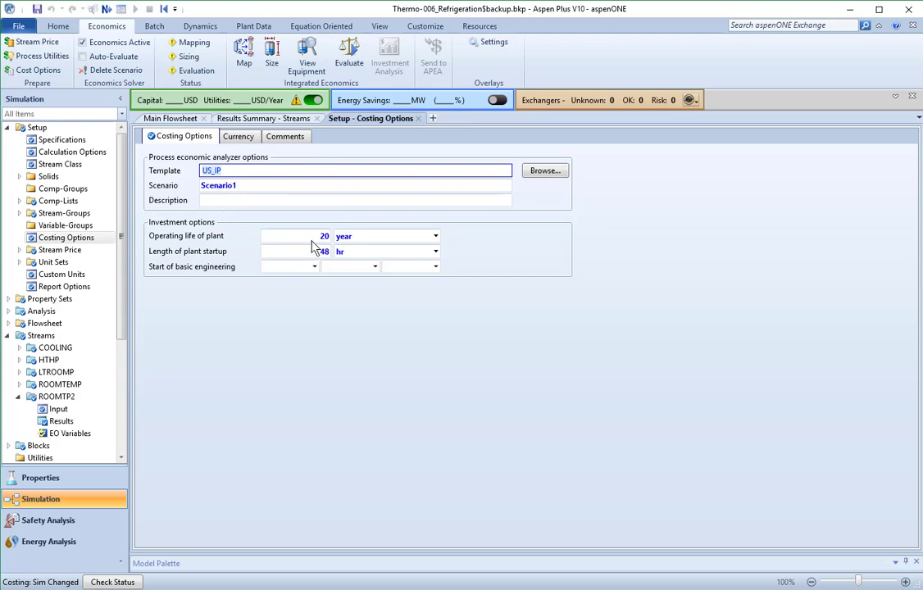
{"action": "mouse_move", "coordinate": [312, 252]}
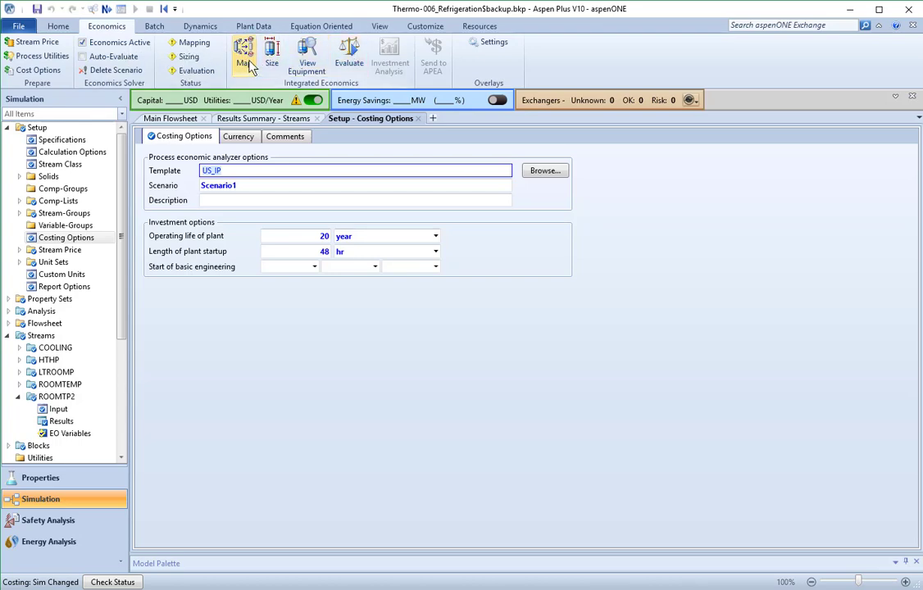
{"action": "mouse_move", "coordinate": [242, 58]}
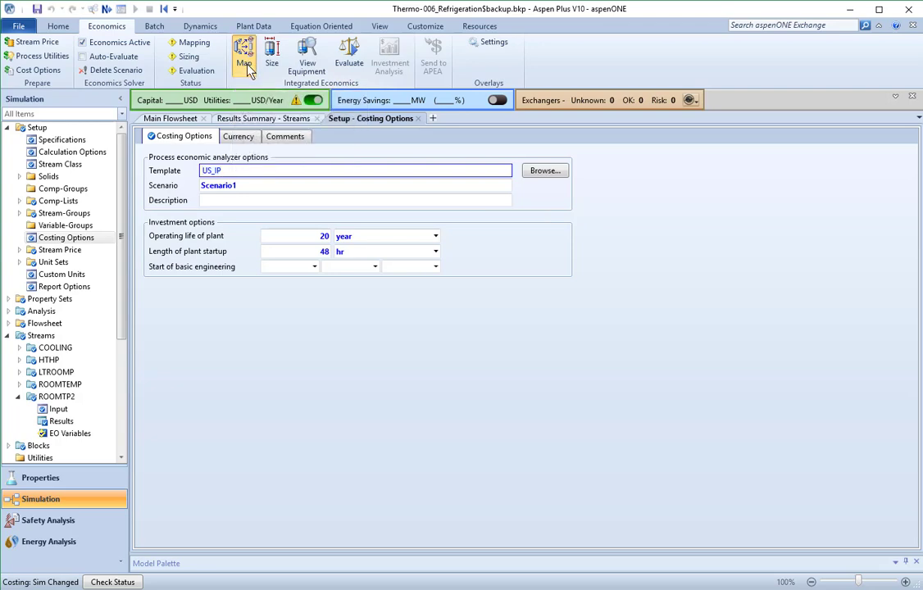
Step: Map all unit operations on the default basis with Size equipment and Evaluate Cost enabled
{"action": "left_click", "coordinate": [243, 56]}
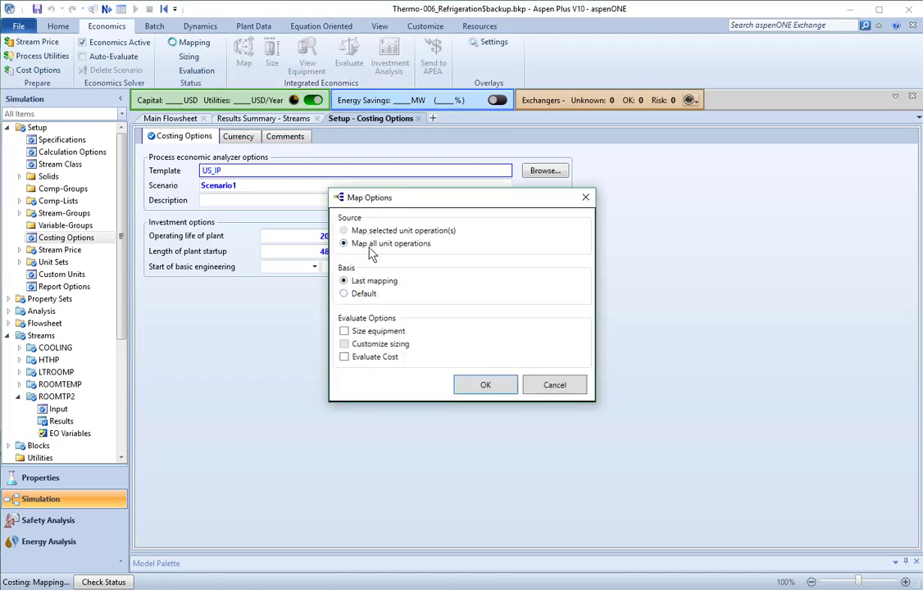
{"action": "left_click", "coordinate": [344, 293]}
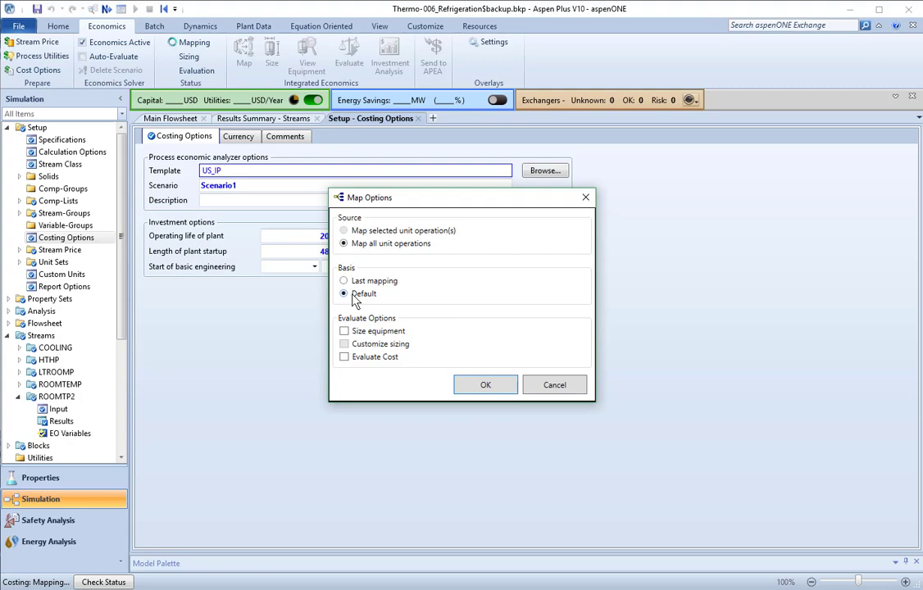
{"action": "mouse_move", "coordinate": [392, 308]}
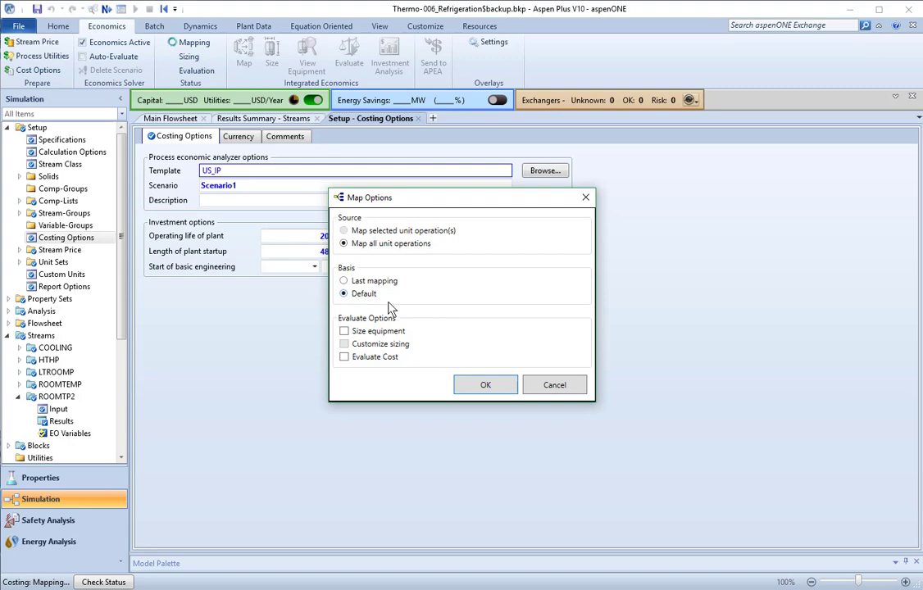
{"action": "left_click", "coordinate": [344, 331]}
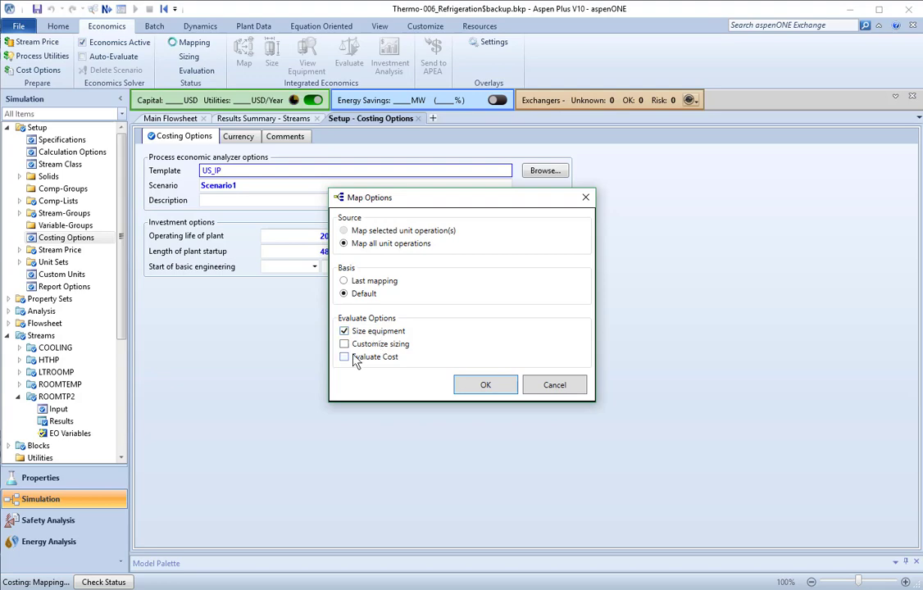
{"action": "left_click", "coordinate": [344, 357]}
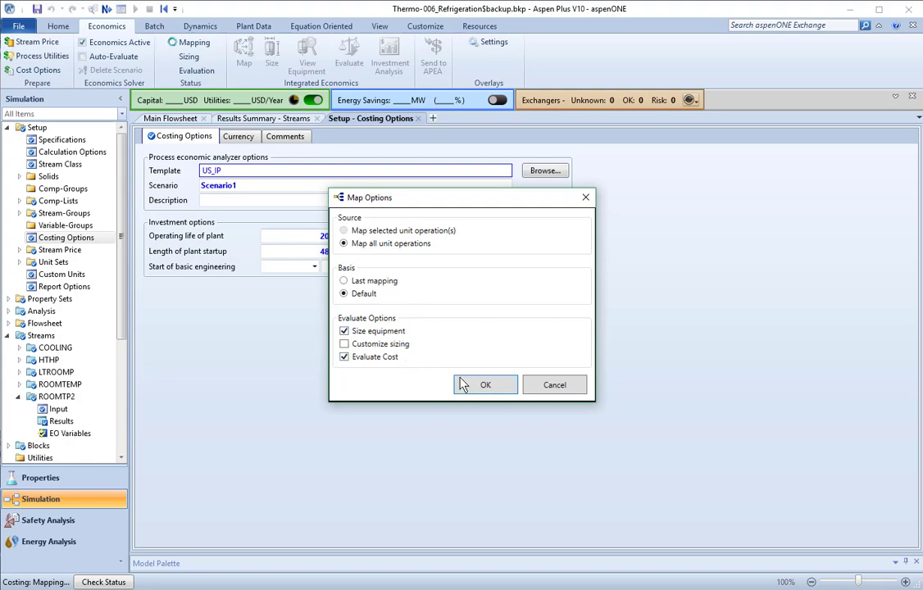
{"action": "left_click", "coordinate": [485, 386]}
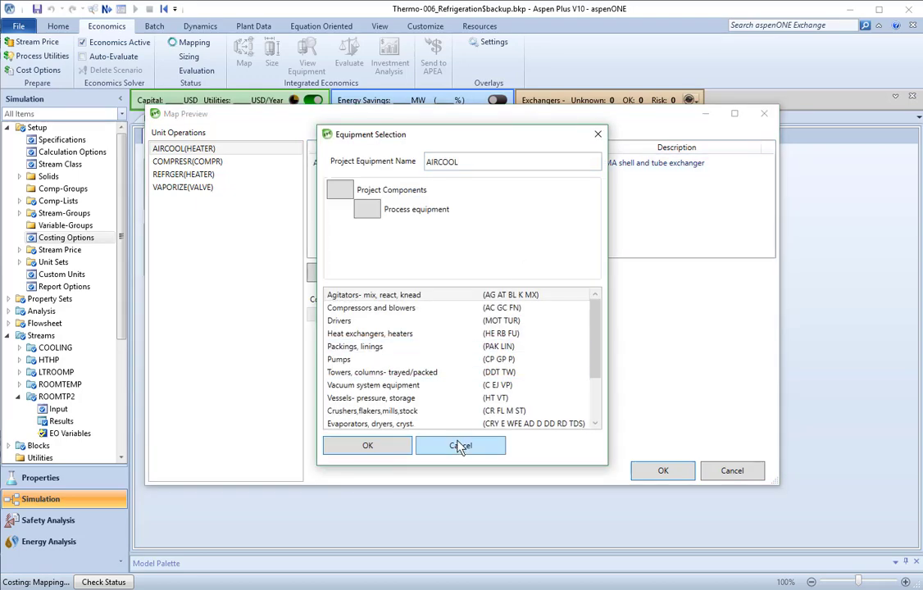
Step: Review REFRIGER and VAPORIZE mappings and accept the equipment mapping for all four units
{"action": "left_click", "coordinate": [460, 446]}
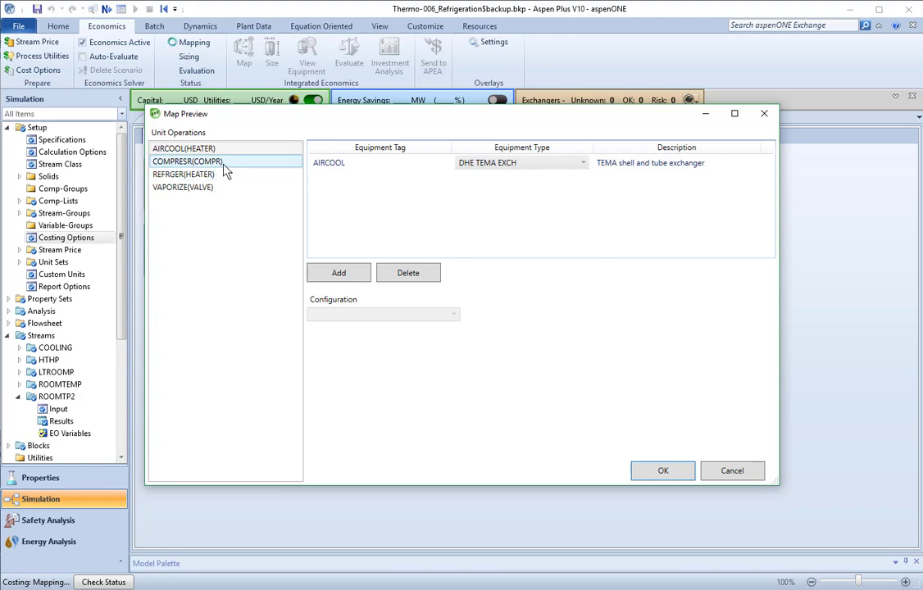
{"action": "left_click", "coordinate": [184, 173]}
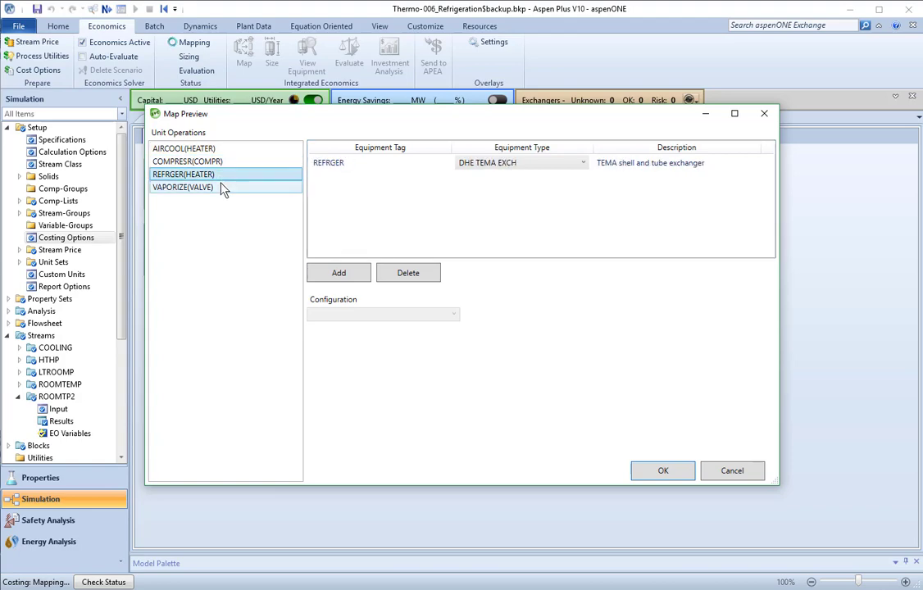
{"action": "left_click", "coordinate": [183, 148]}
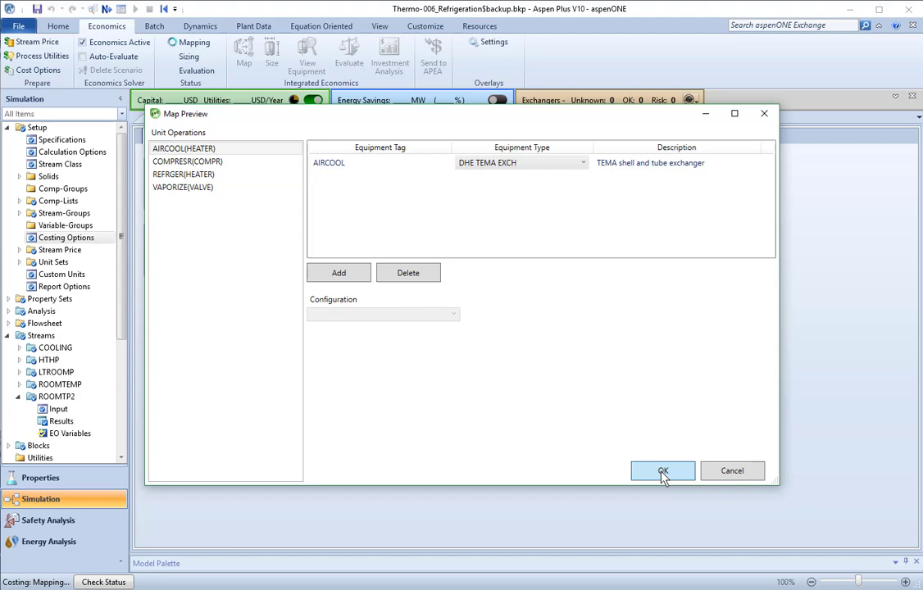
{"action": "left_click", "coordinate": [662, 471]}
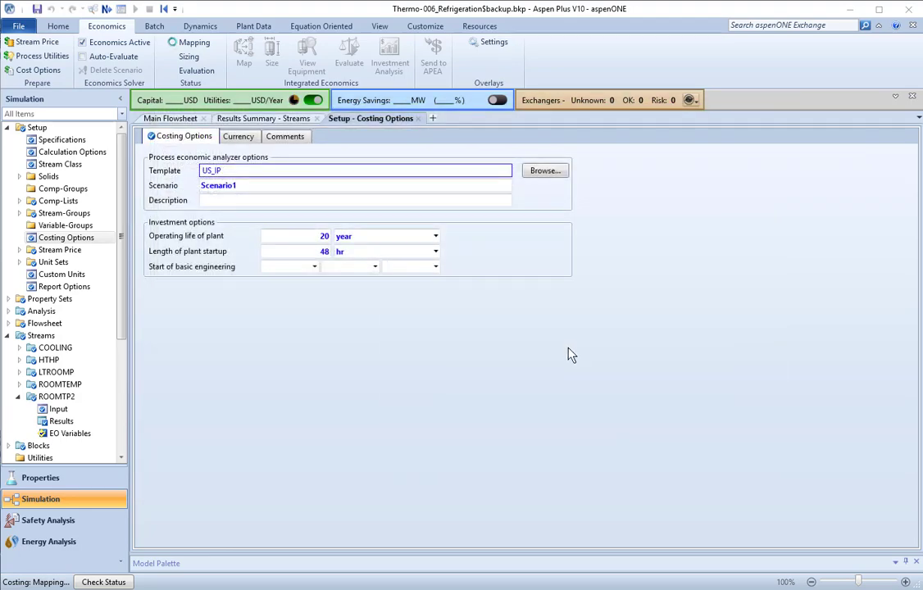
Step: Size the mapped equipment and view the equipment results: capital cost 4,195,480 USD, utilities 1,024,460 USD/year
{"action": "left_click", "coordinate": [347, 52]}
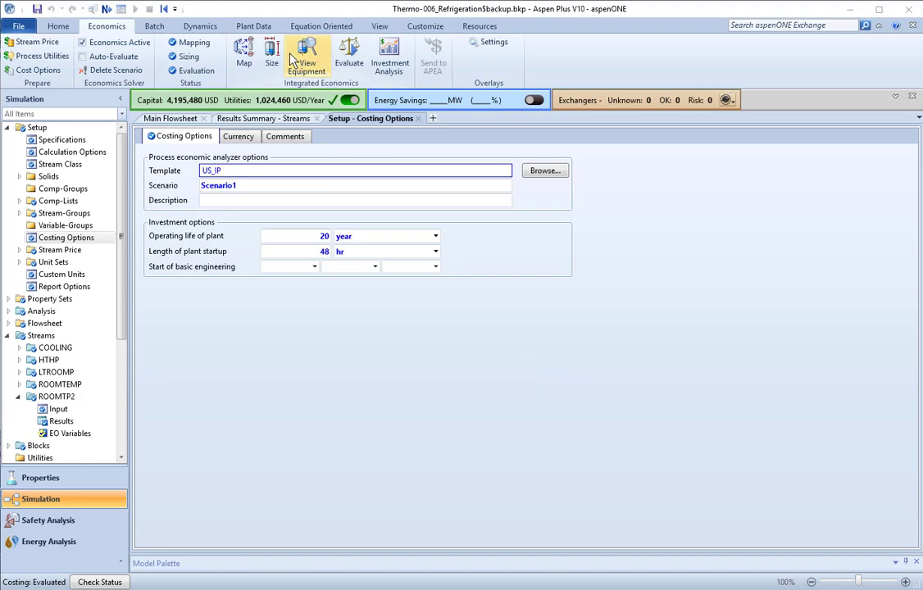
{"action": "left_click", "coordinate": [272, 52]}
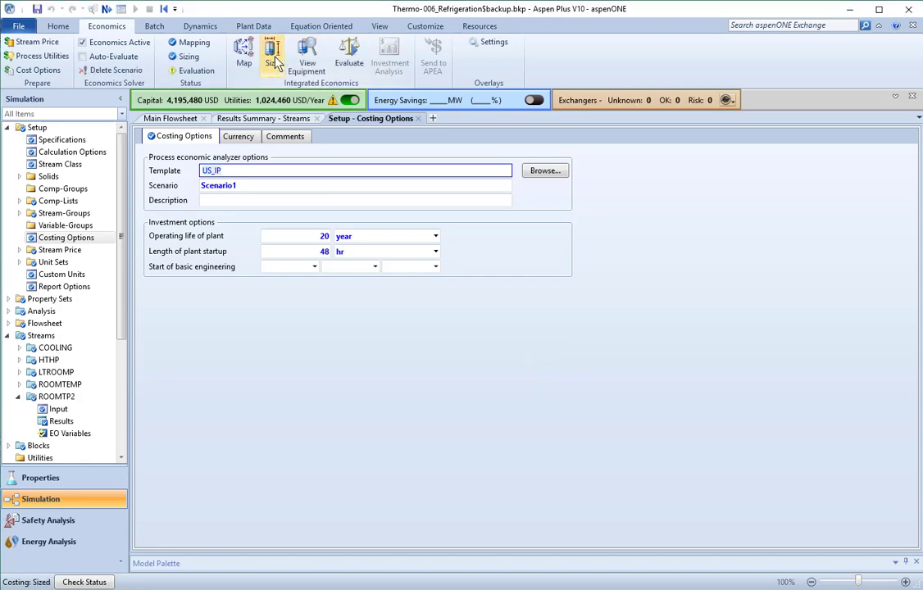
{"action": "left_click", "coordinate": [272, 53]}
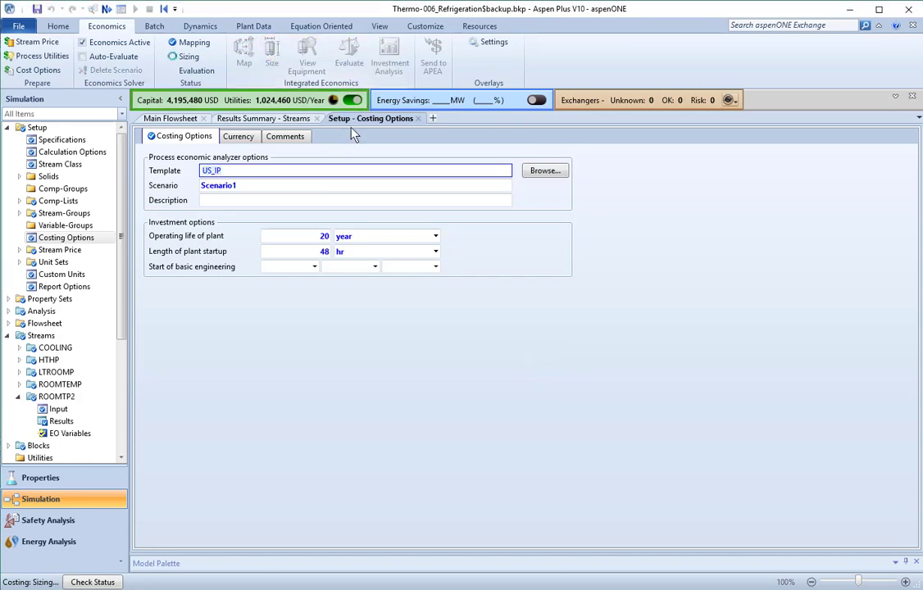
{"action": "left_click", "coordinate": [272, 49]}
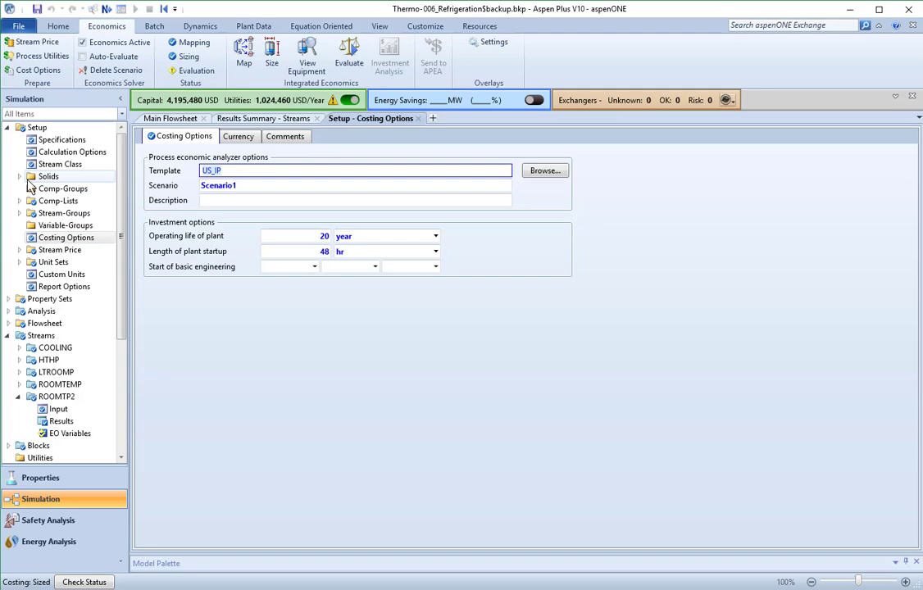
{"action": "scroll", "scroll_direction": "down", "scroll_amount": 3}
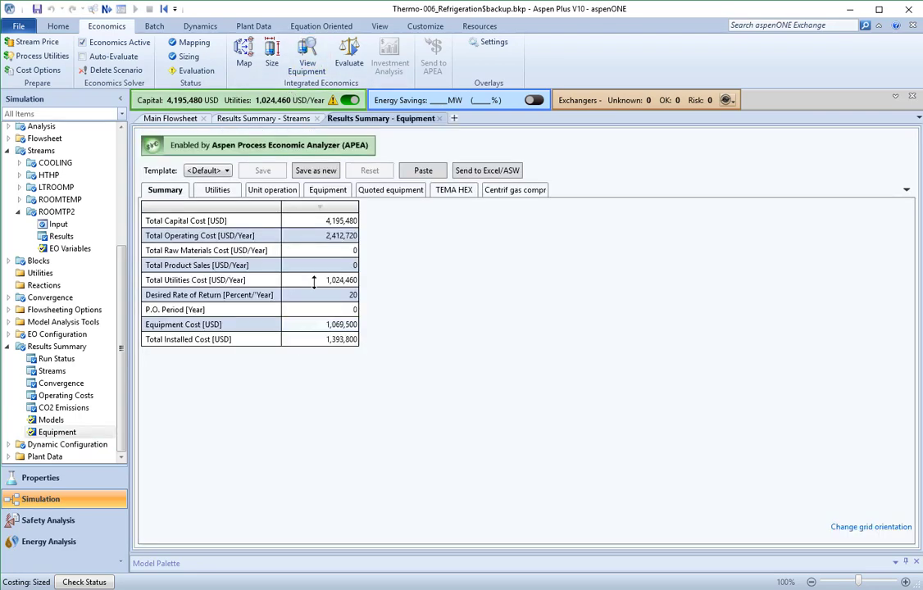
Step: Review utility costs, per-equipment costs (COMPRESS 1,028,300 USD) and quoted-equipment results
{"action": "left_click", "coordinate": [216, 190]}
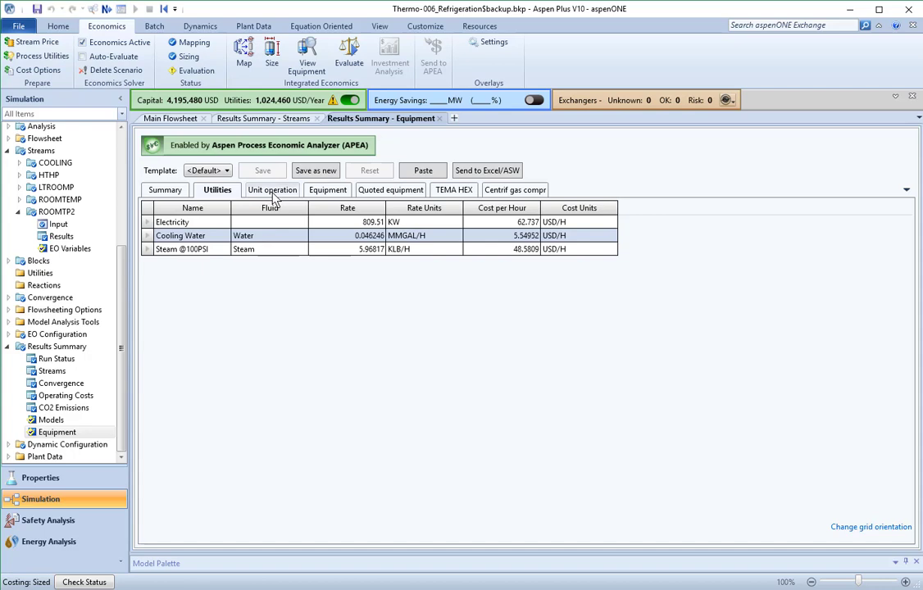
{"action": "mouse_move", "coordinate": [319, 197]}
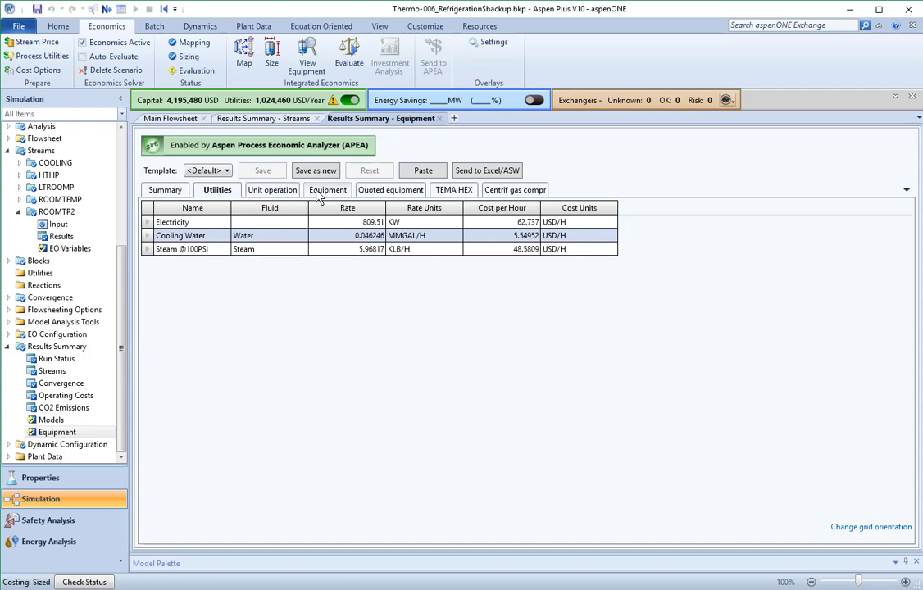
{"action": "left_click", "coordinate": [328, 190]}
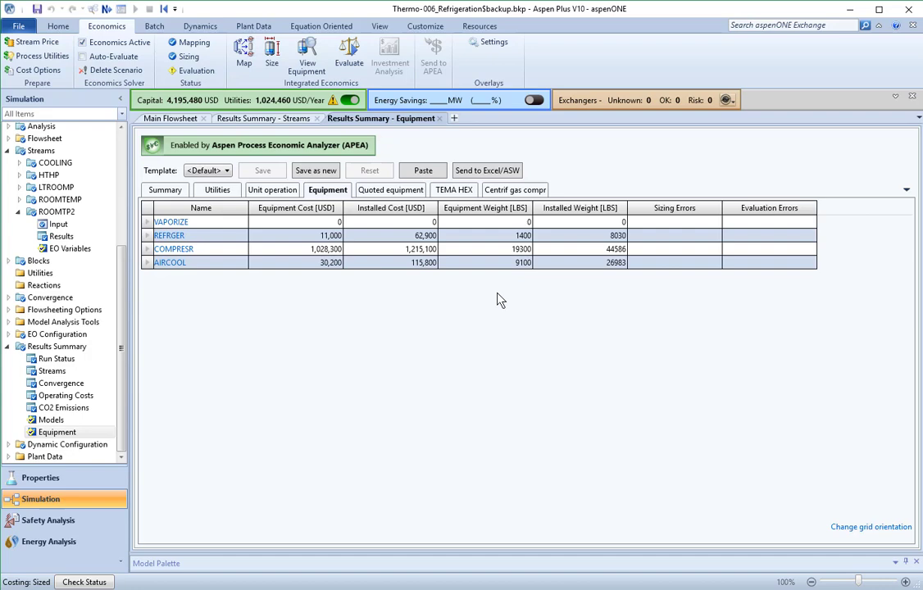
{"action": "mouse_move", "coordinate": [637, 289]}
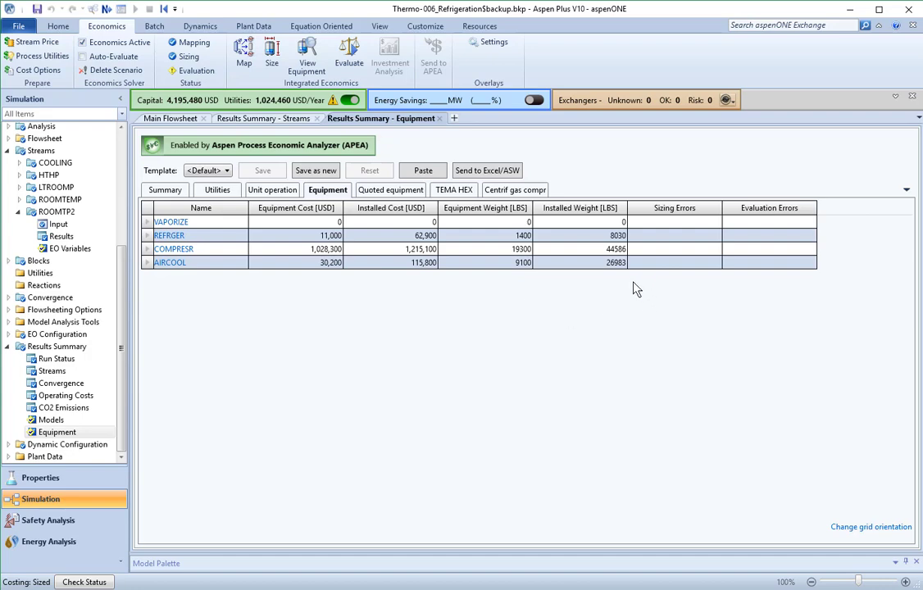
{"action": "mouse_move", "coordinate": [318, 259]}
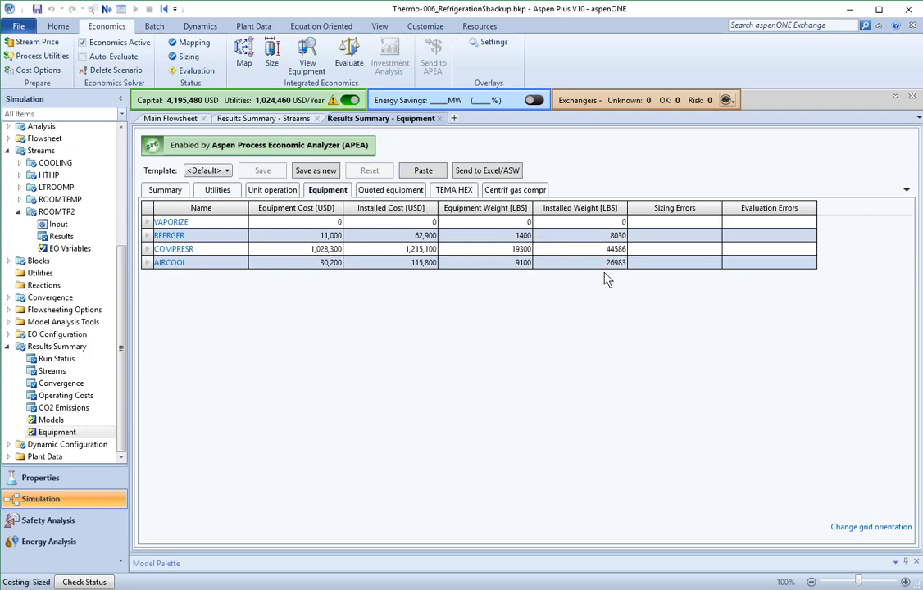
{"action": "mouse_move", "coordinate": [595, 282]}
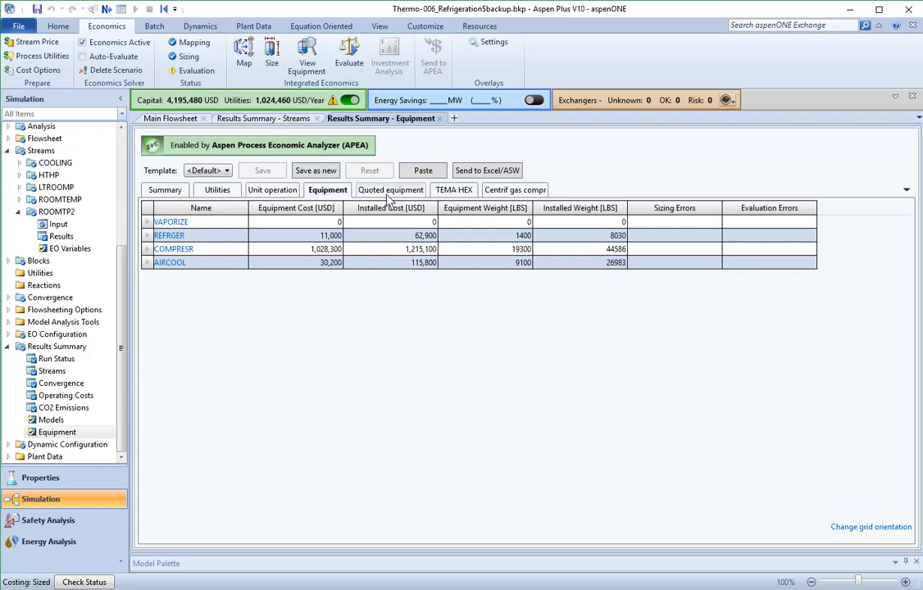
{"action": "left_click", "coordinate": [392, 190]}
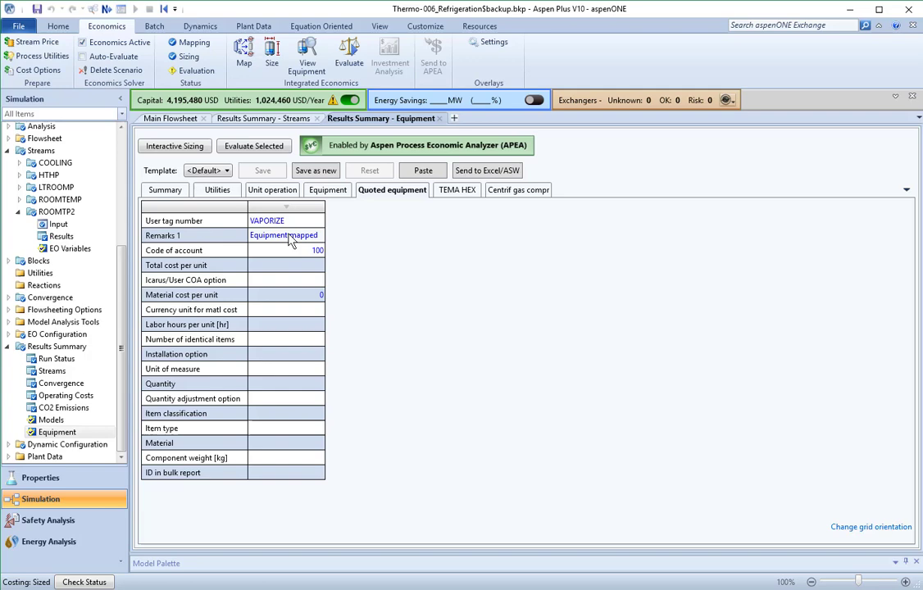
Step: Show utility results: electricity 82.737, cooling water 5.54932, steam 48.5809 USD/H
{"action": "left_click", "coordinate": [216, 190]}
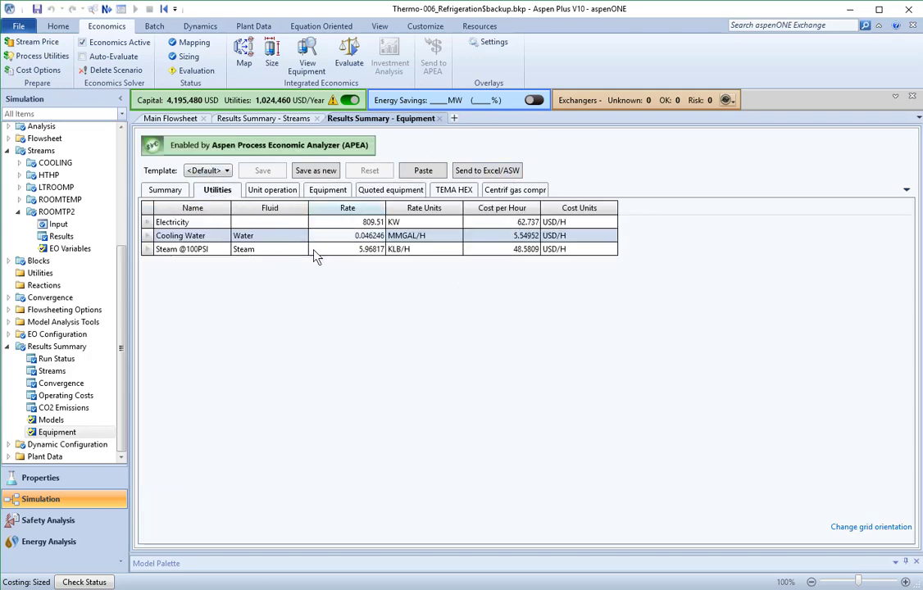
{"action": "mouse_move", "coordinate": [487, 171]}
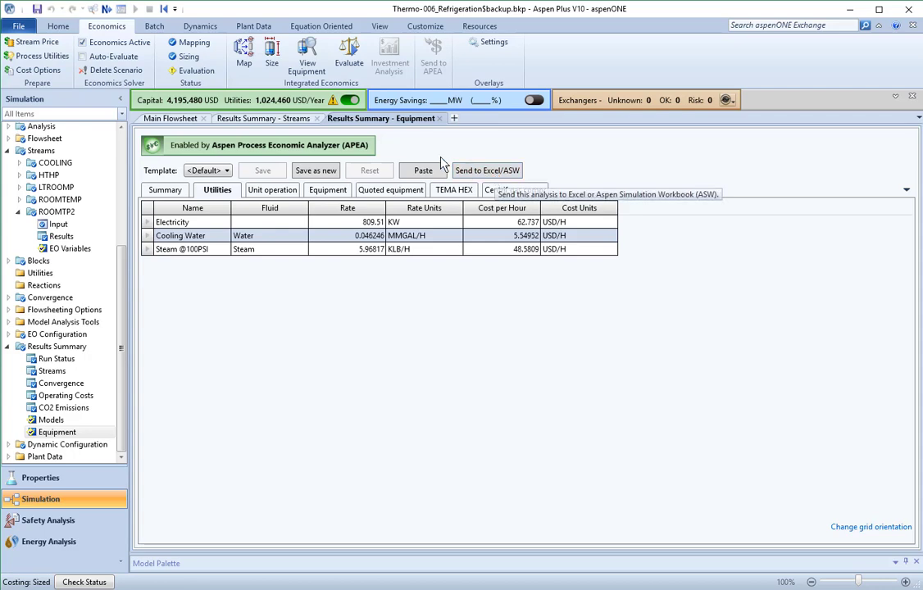
Step: Run the APEA cost evaluation so costing is marked evaluated
{"action": "left_click", "coordinate": [347, 51]}
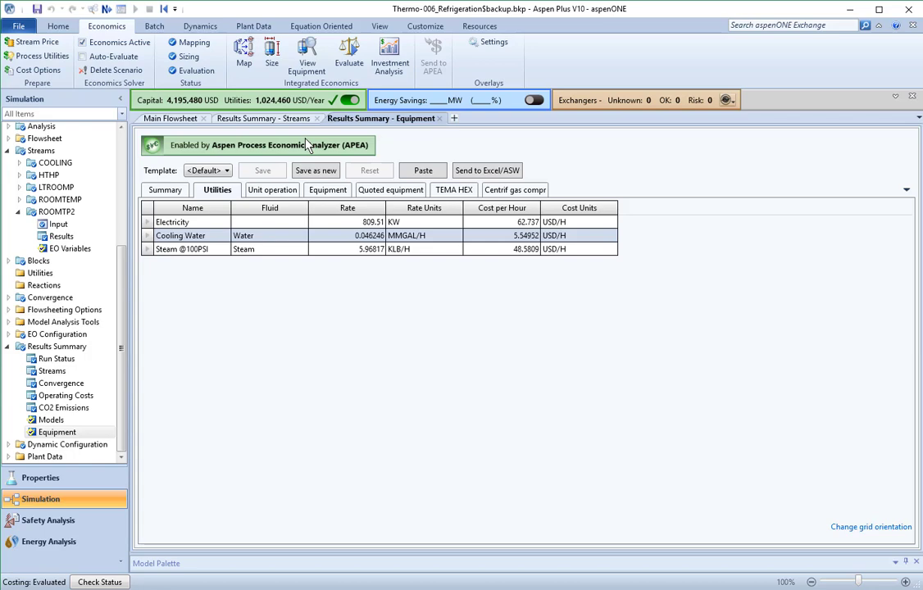
{"action": "mouse_move", "coordinate": [282, 341]}
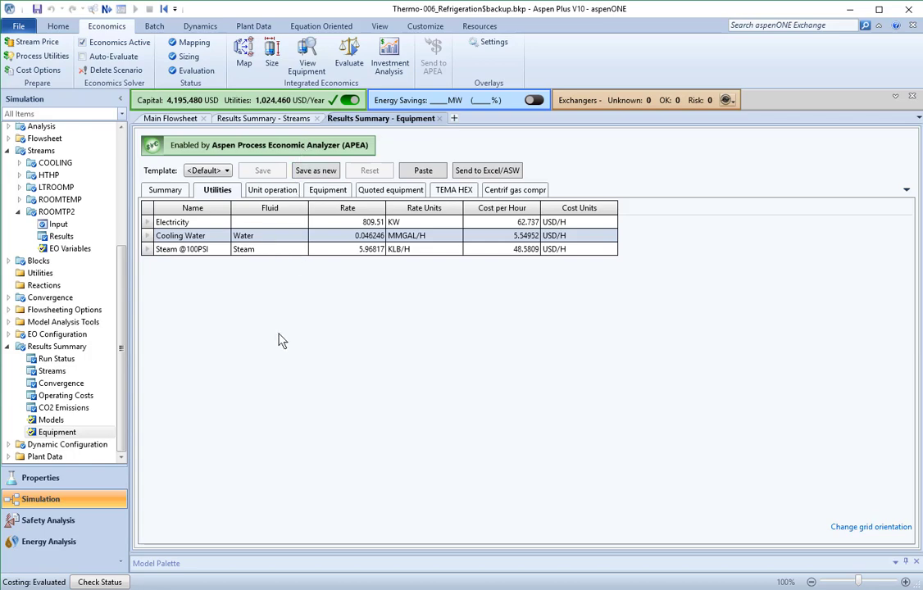
{"action": "mouse_move", "coordinate": [288, 318]}
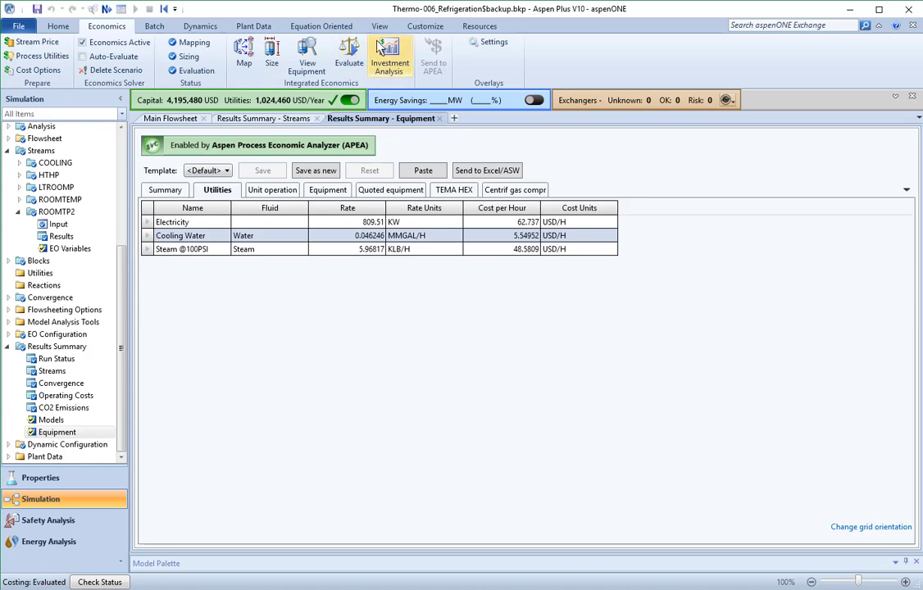
{"action": "mouse_move", "coordinate": [392, 163]}
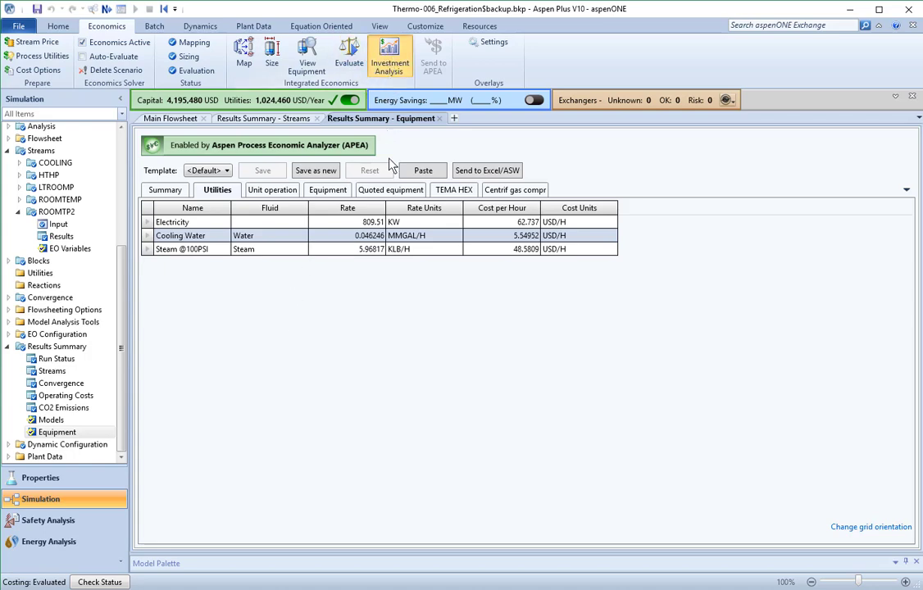
{"action": "mouse_move", "coordinate": [384, 287]}
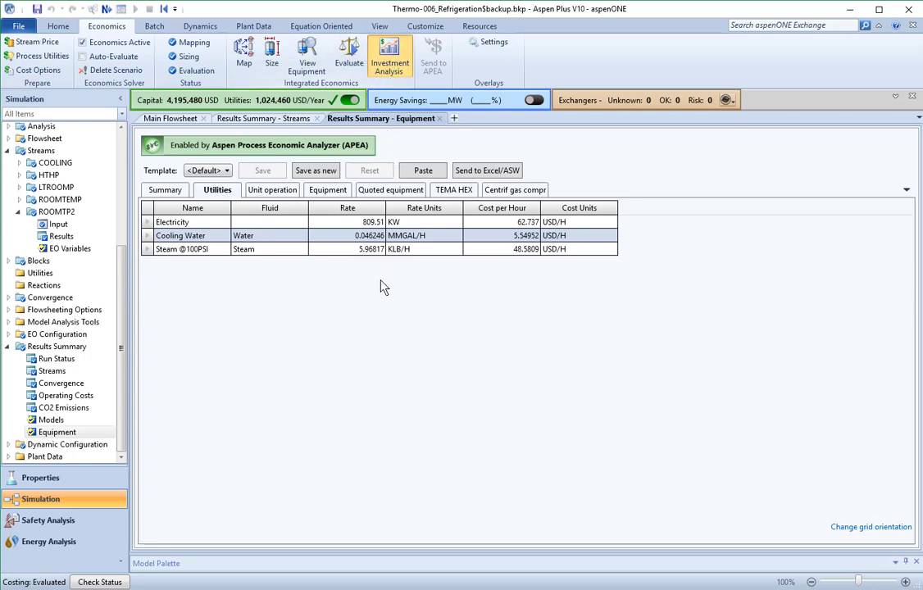
{"action": "mouse_move", "coordinate": [318, 582]}
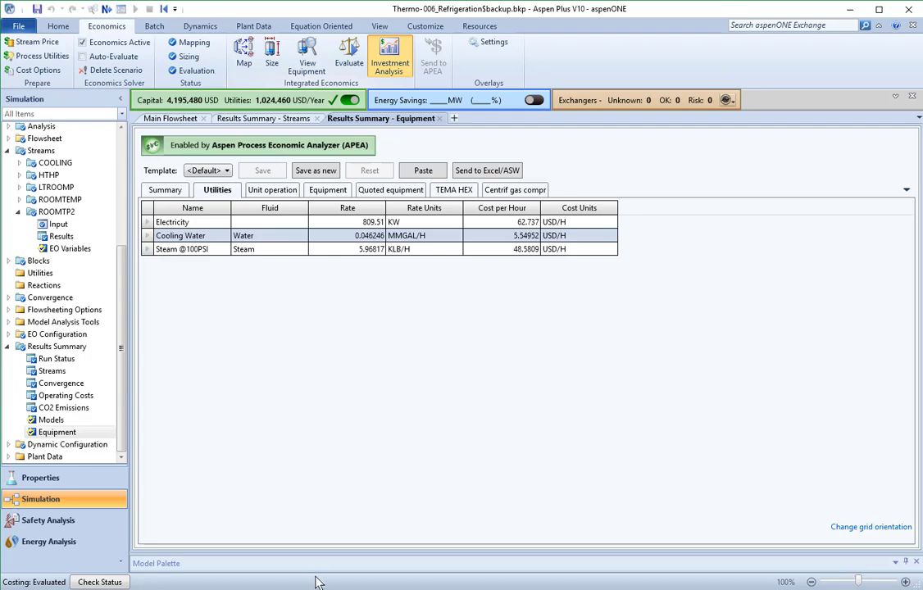
{"action": "left_click", "coordinate": [486, 170]}
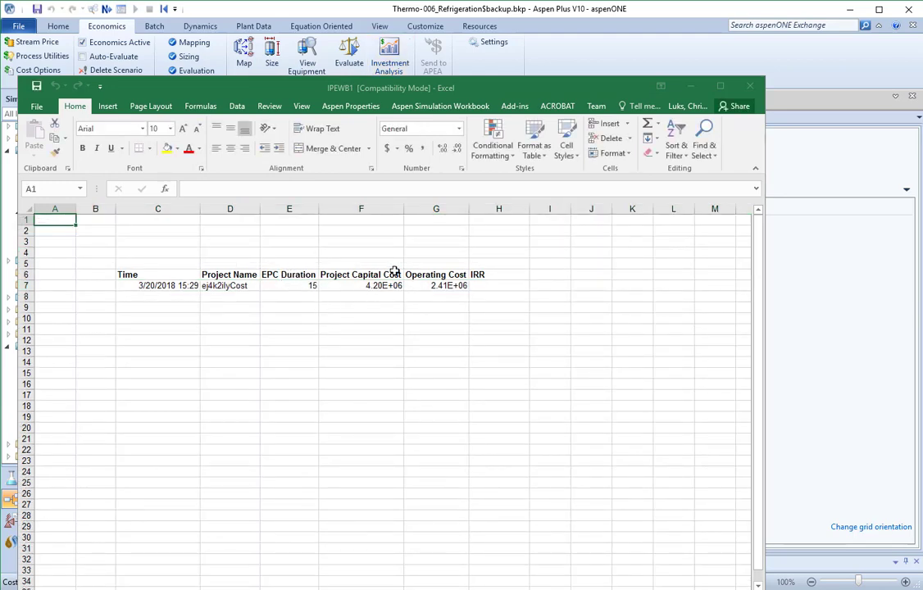
{"action": "mouse_move", "coordinate": [394, 300]}
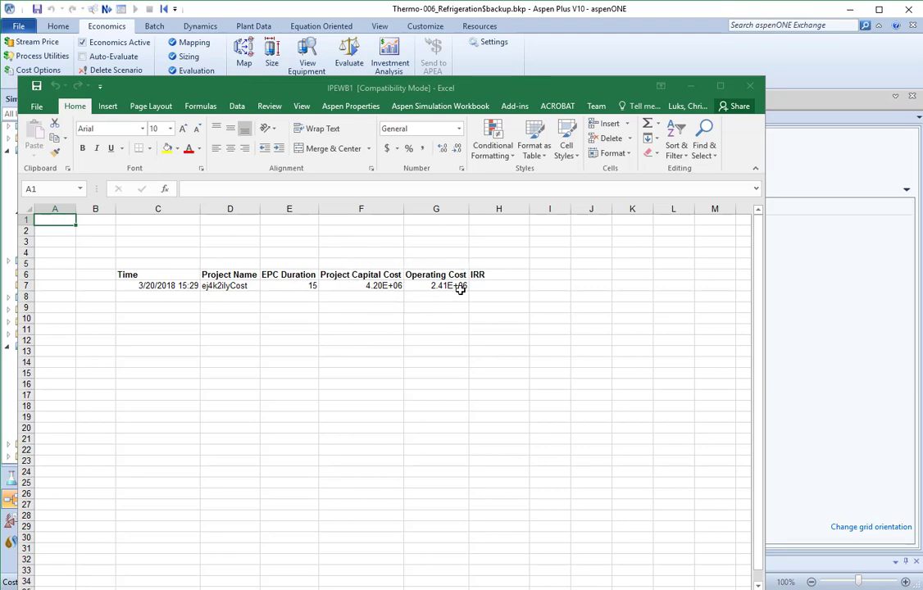
{"action": "mouse_move", "coordinate": [442, 302]}
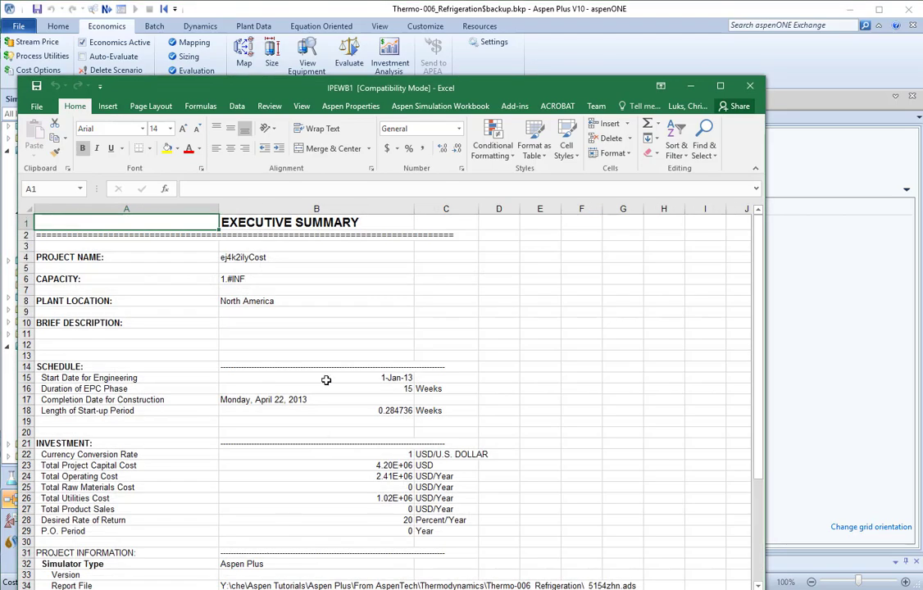
Step: Scroll down the Executive Summary sheet before switching to the UTILRES.ICS utility resources sheet
{"action": "scroll", "scroll_direction": "down", "scroll_amount": 3}
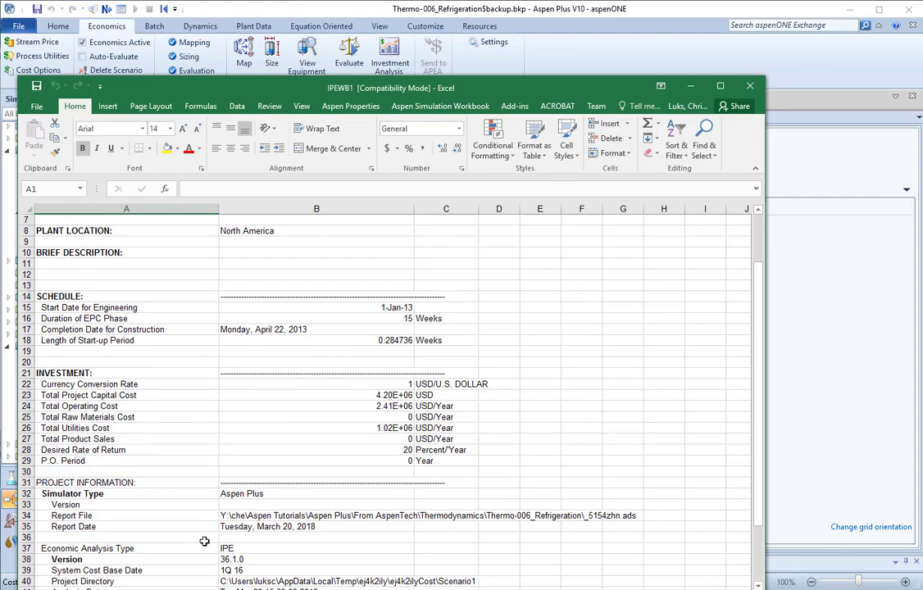
{"action": "scroll", "scroll_direction": "down", "scroll_amount": 3}
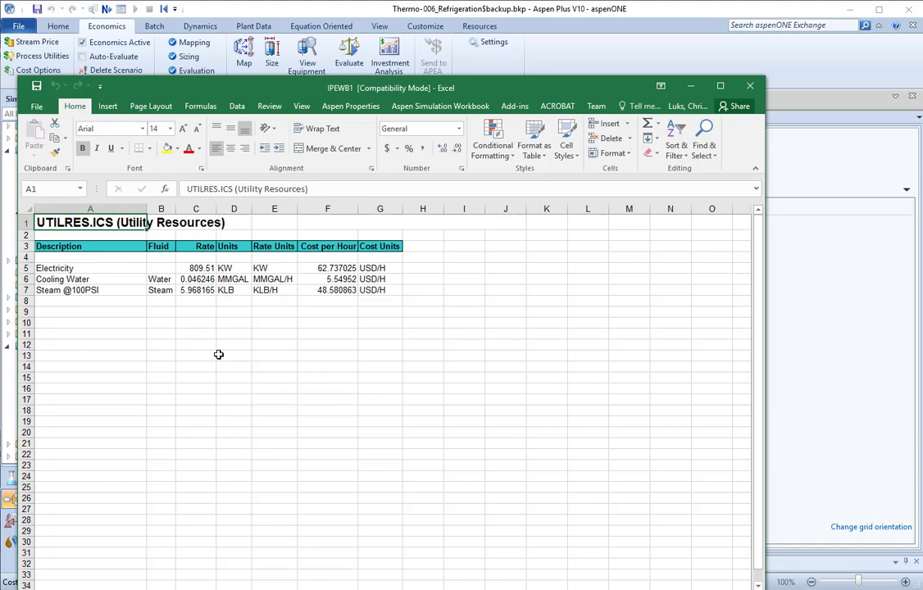
{"action": "mouse_move", "coordinate": [223, 339]}
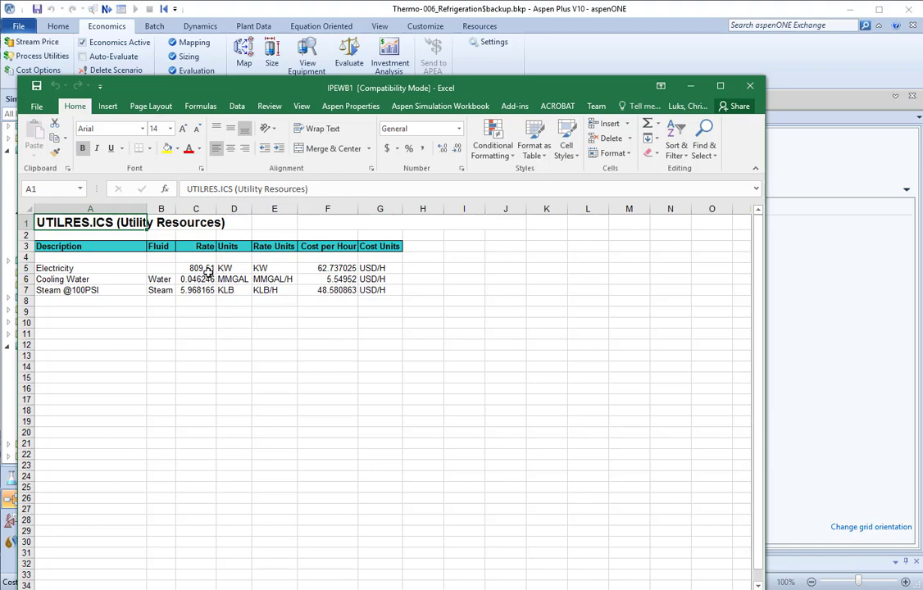
{"action": "mouse_move", "coordinate": [344, 269]}
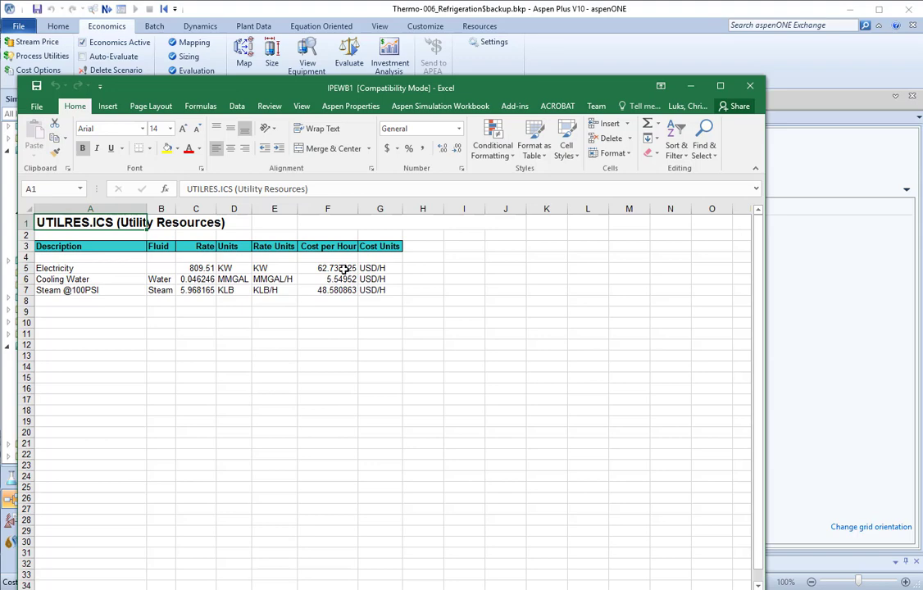
{"action": "mouse_move", "coordinate": [301, 317]}
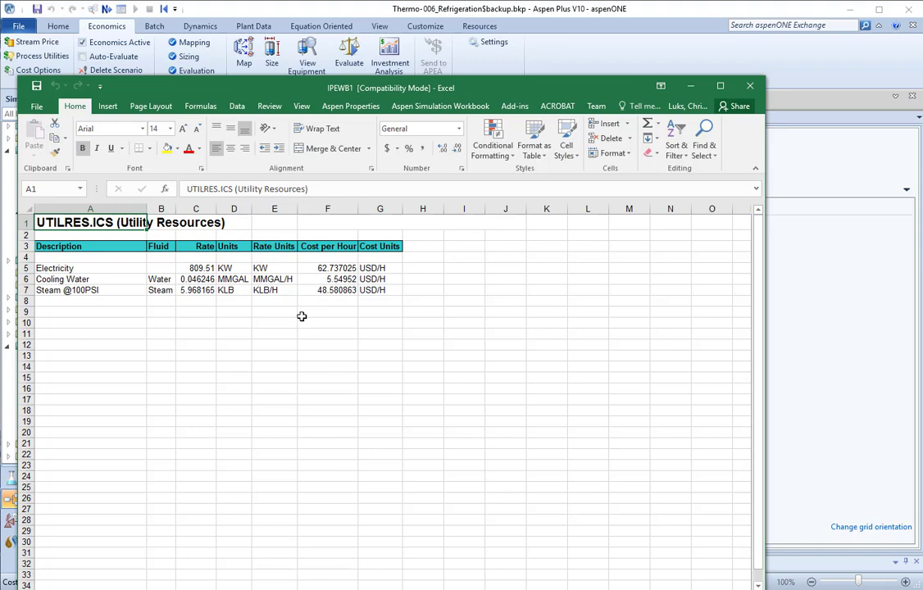
{"action": "mouse_move", "coordinate": [212, 318]}
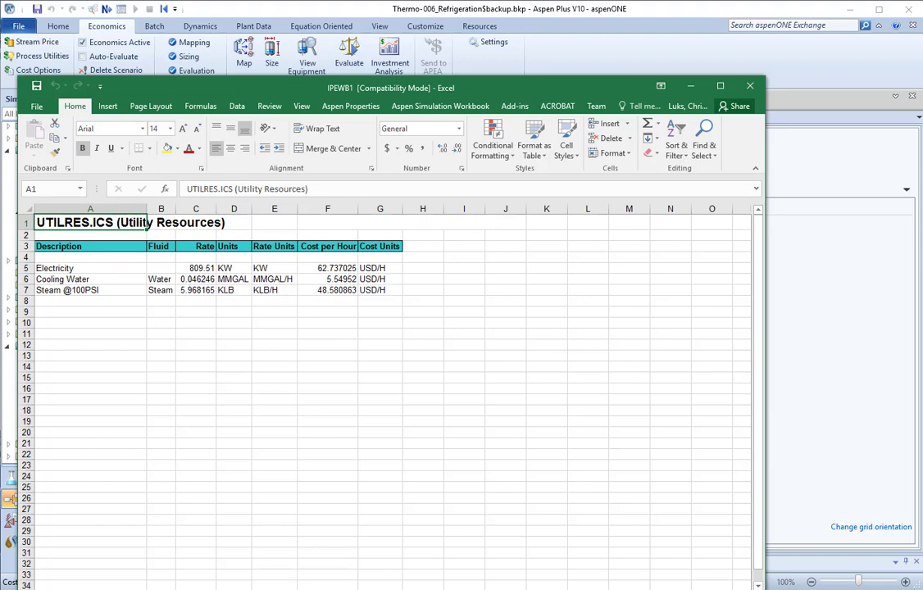
{"action": "mouse_move", "coordinate": [381, 367]}
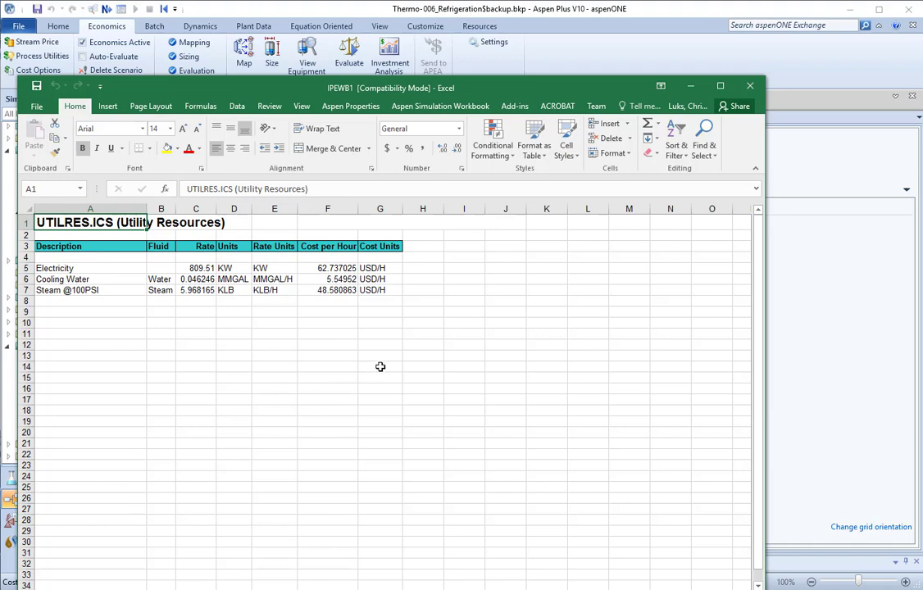
{"action": "mouse_move", "coordinate": [291, 395]}
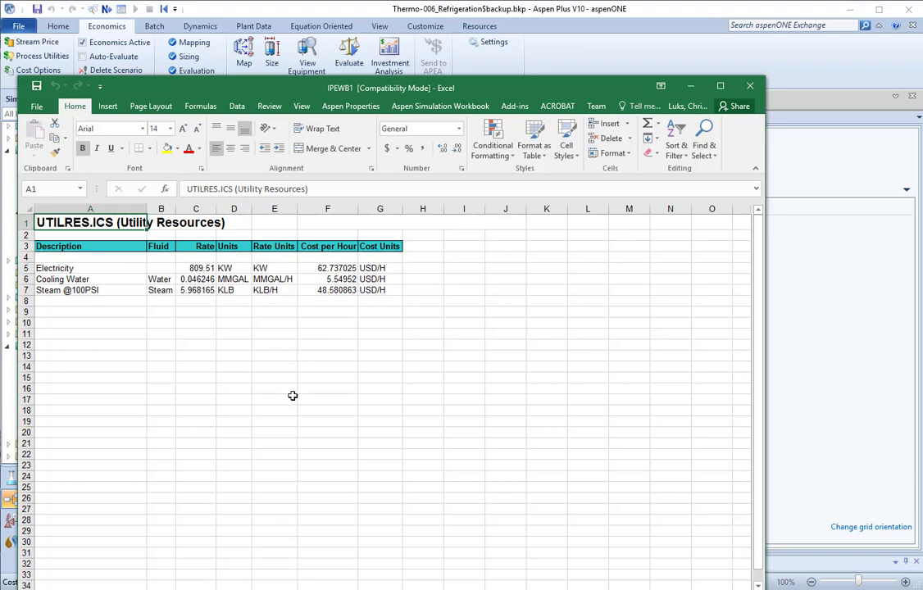
{"action": "mouse_move", "coordinate": [203, 351]}
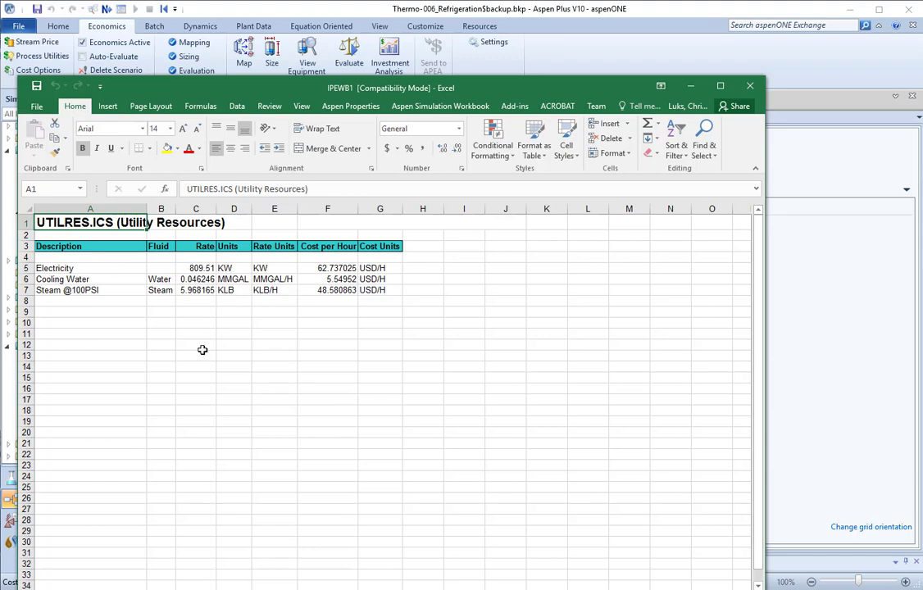
{"action": "mouse_move", "coordinate": [177, 362]}
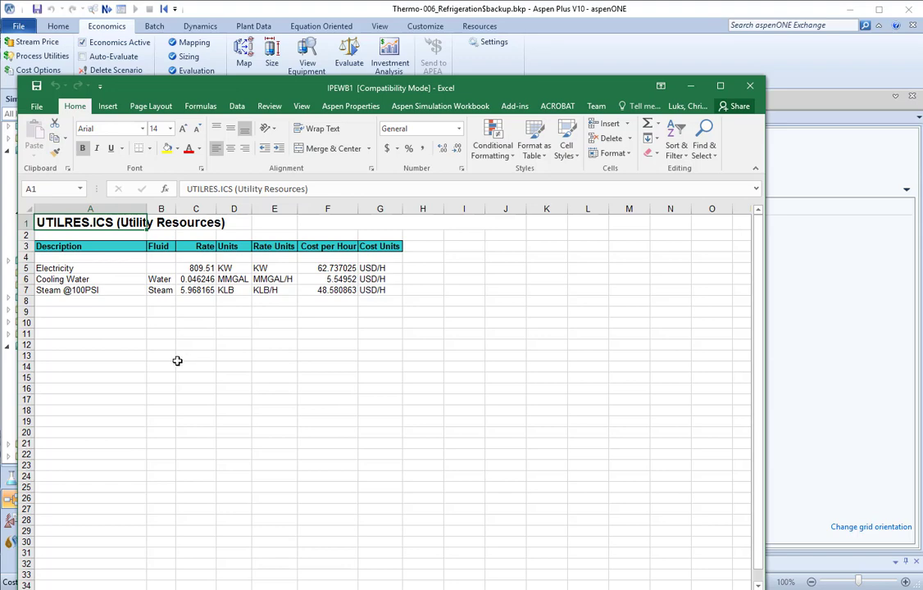